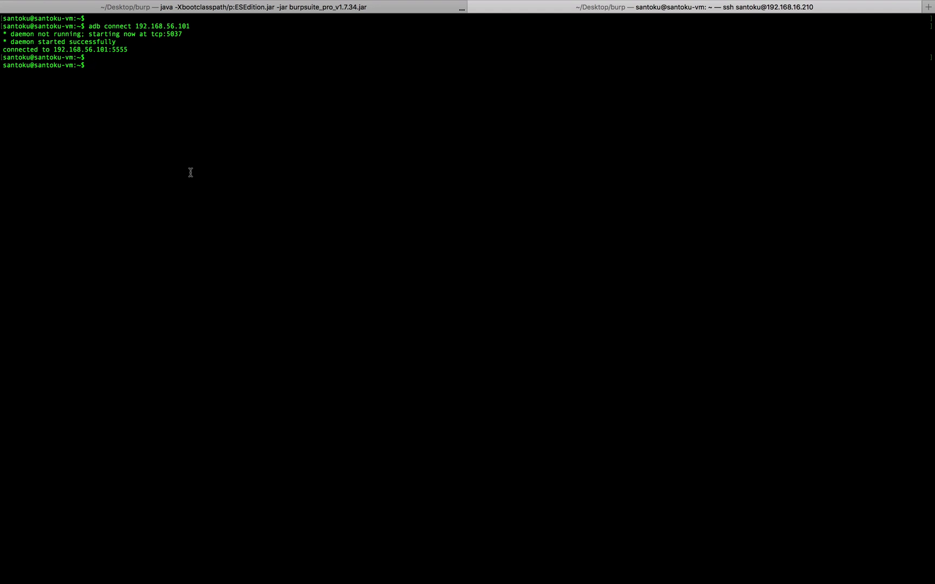
mouse_move(365, 229)
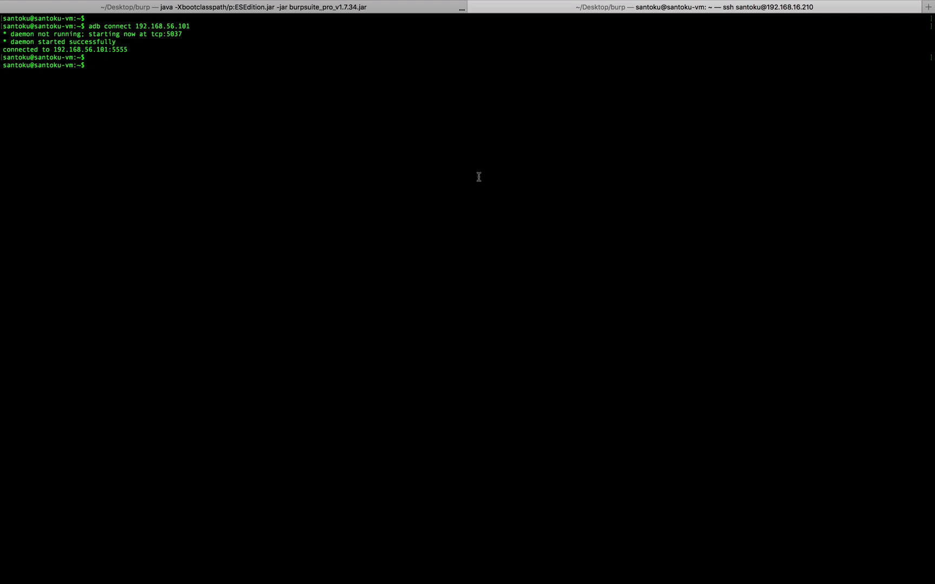
Step: Move into Desktop/Vulnerable_Apps_copy and list its files with ls -al
text(cd)
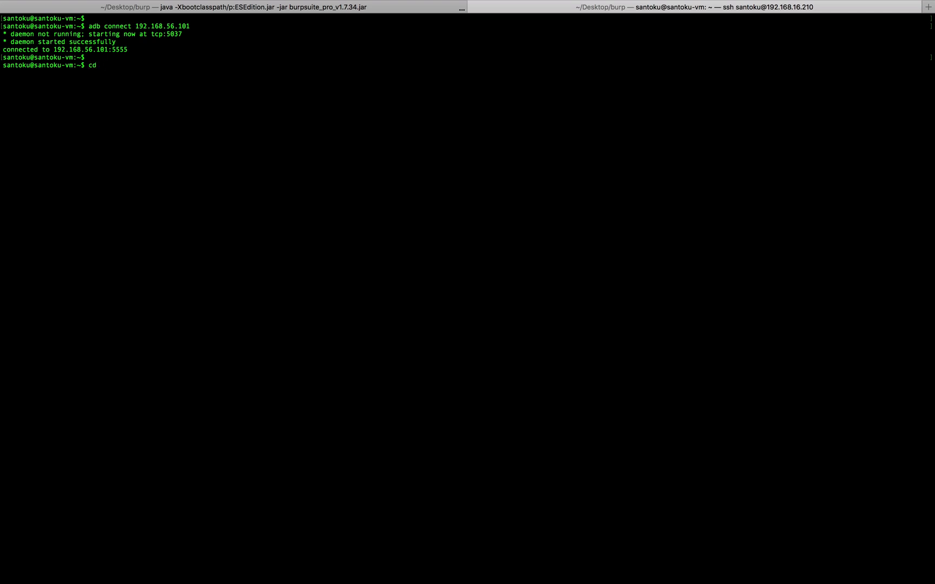
text(Desktop/)
text(ls)
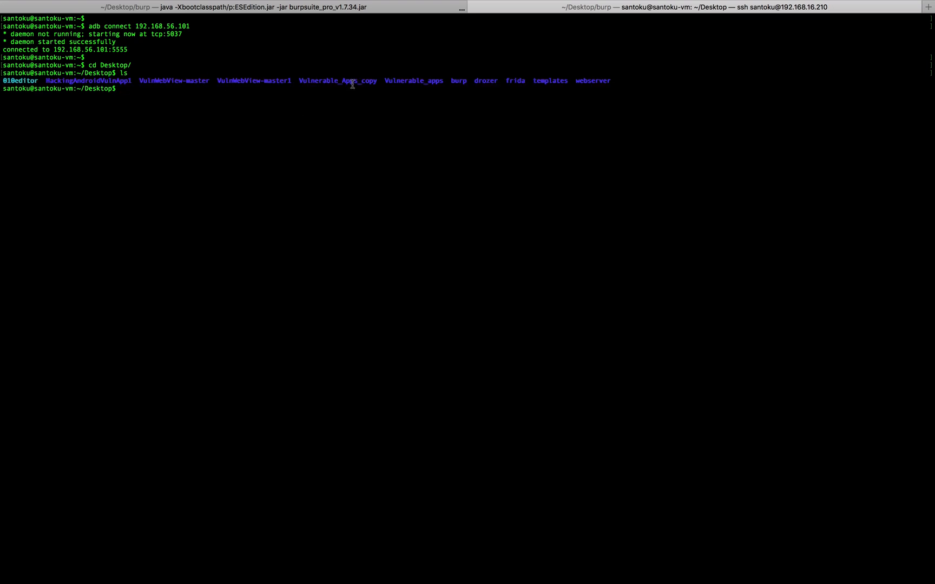
text(Vulnerable_Apps_copy)
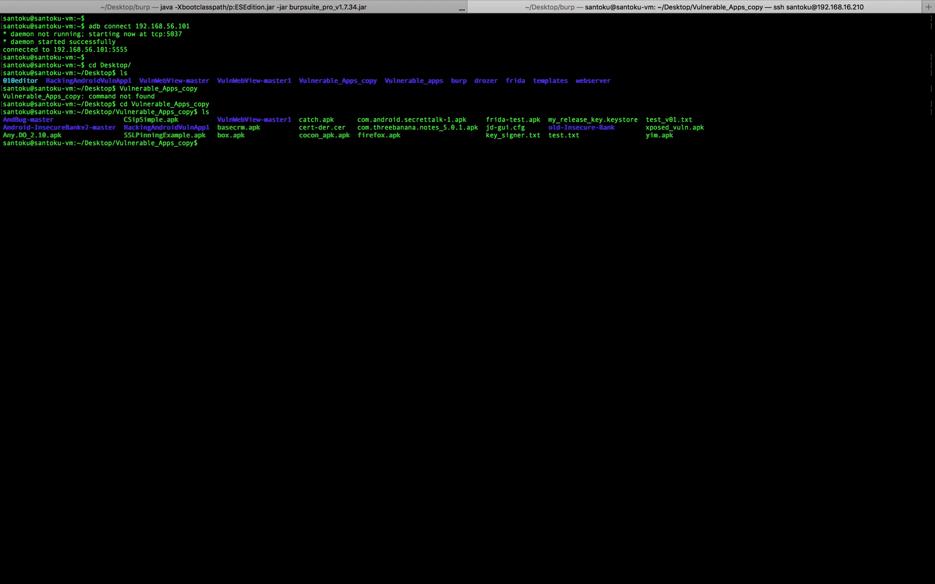
text(ls -al)
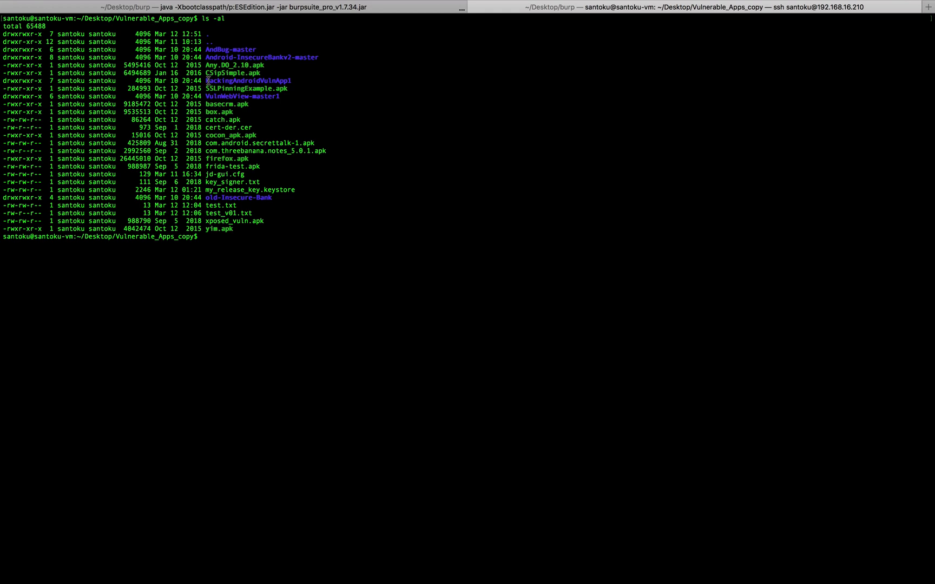
Step: Select an APK name in the listing and start typing an adb install command
double_click(230, 134)
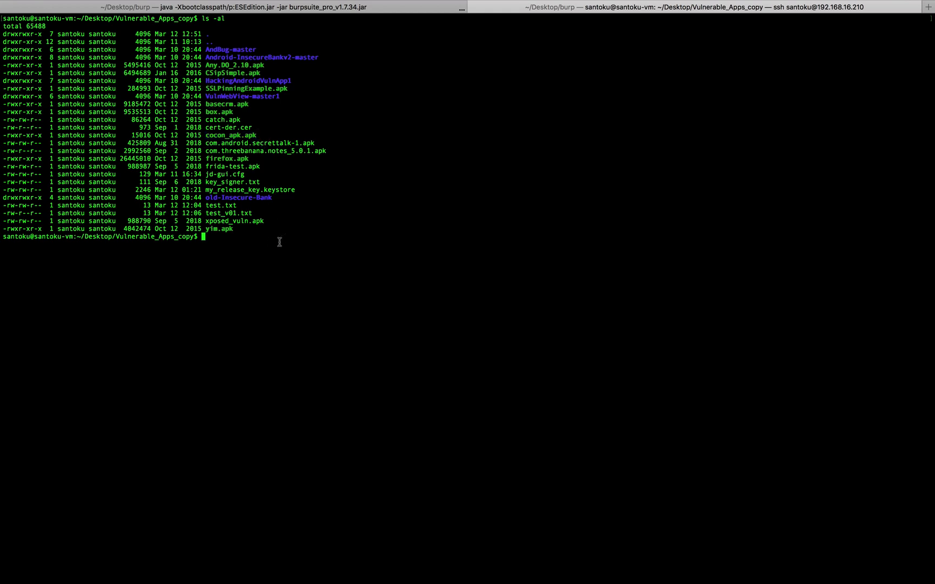
text(adb)
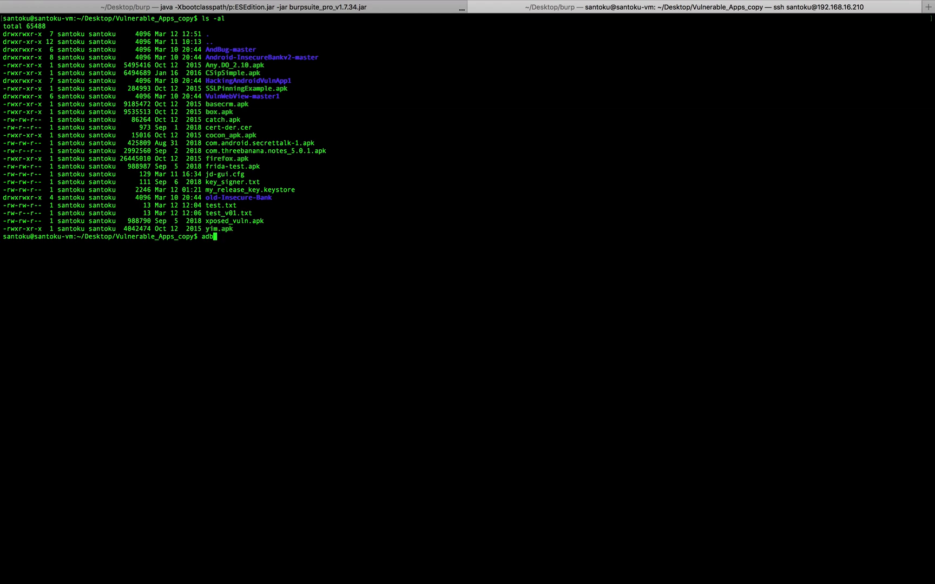
text(inst)
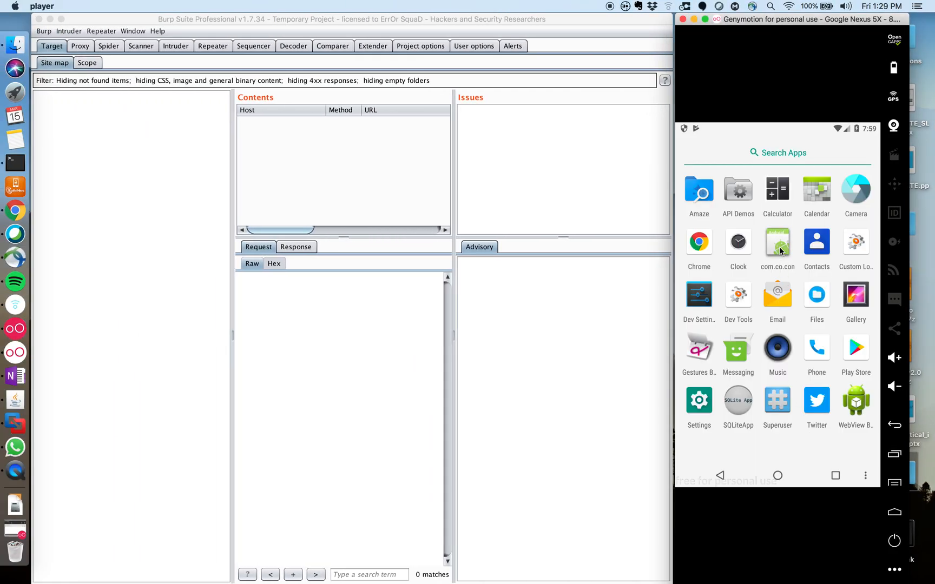
Step: Launch com.co.con on the emulator, which shows 'KEY : Key is disabled'
click(777, 244)
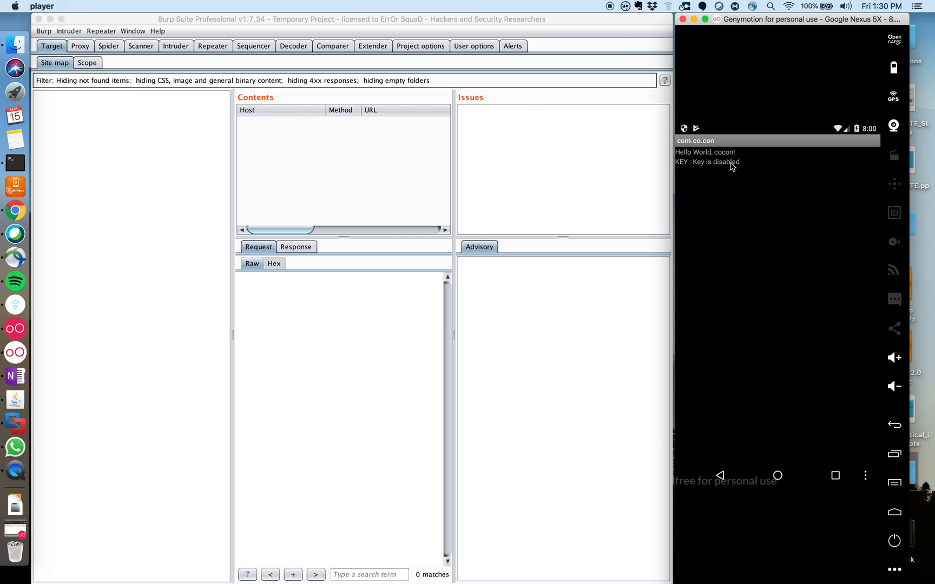
mouse_move(733, 172)
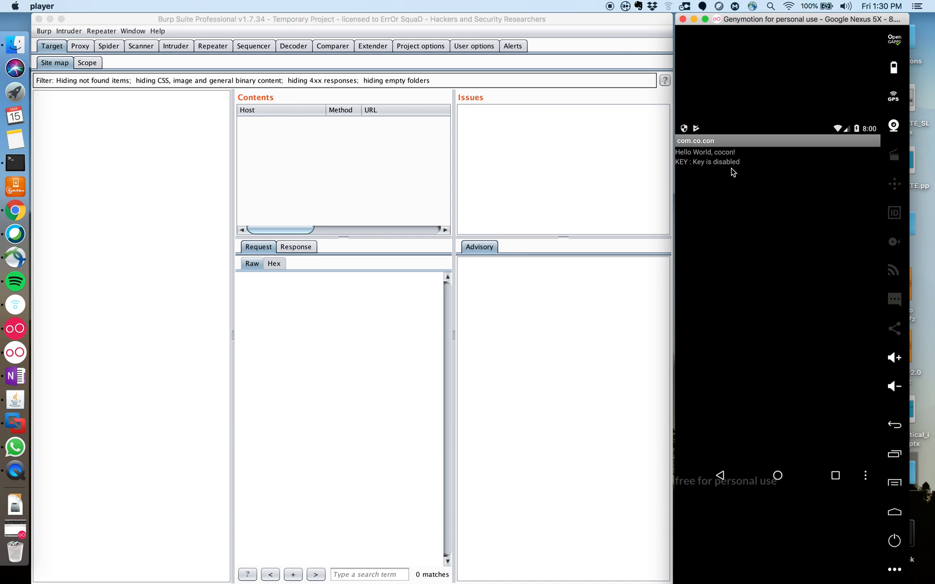
mouse_move(743, 194)
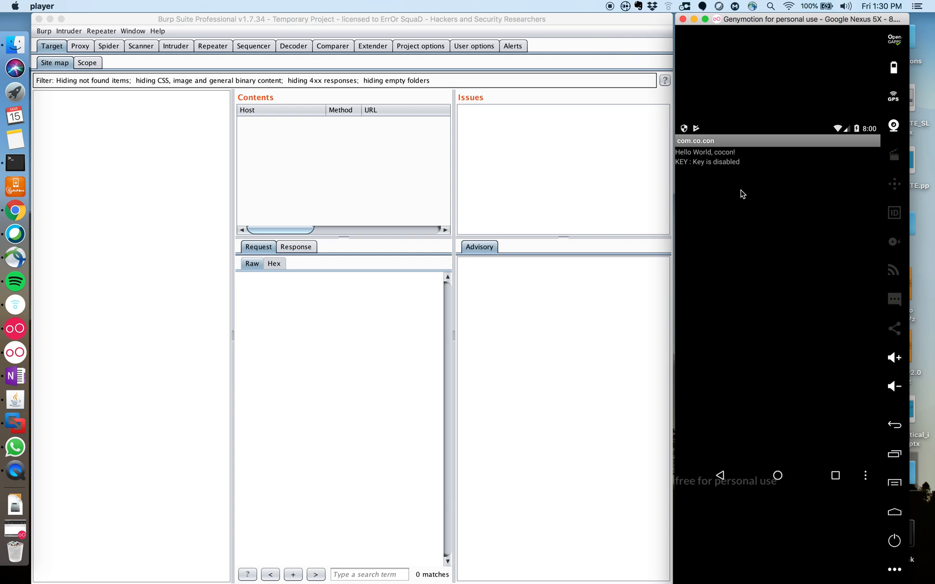
mouse_move(689, 170)
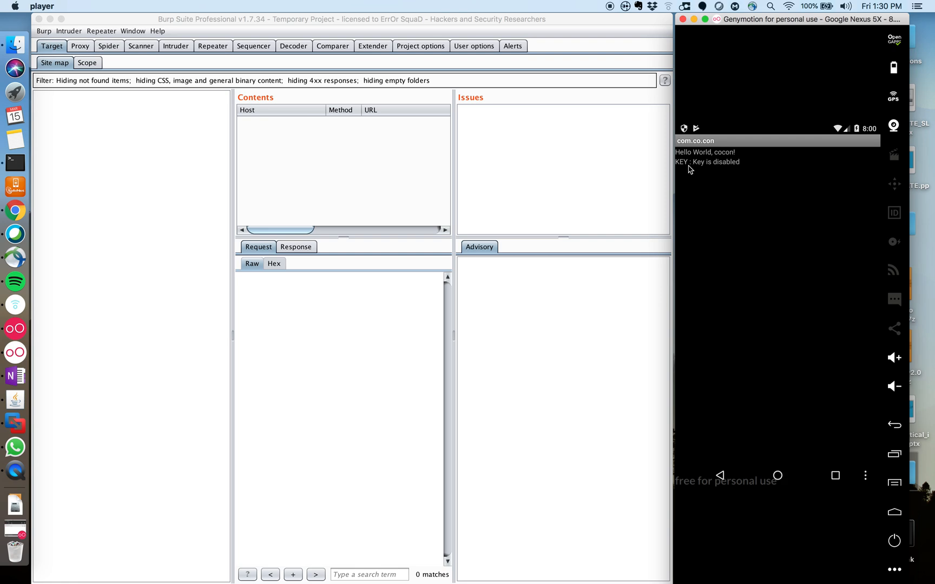
mouse_move(719, 170)
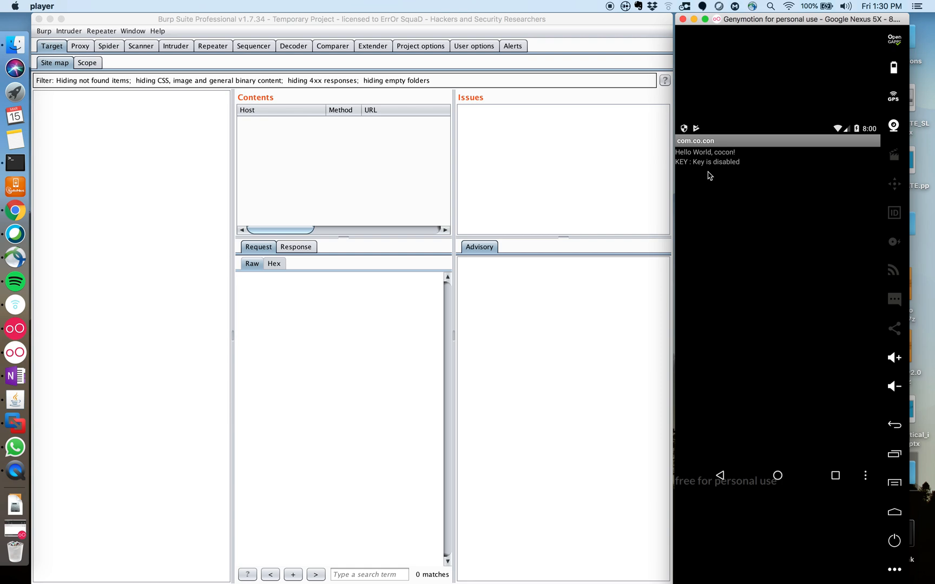
mouse_move(736, 171)
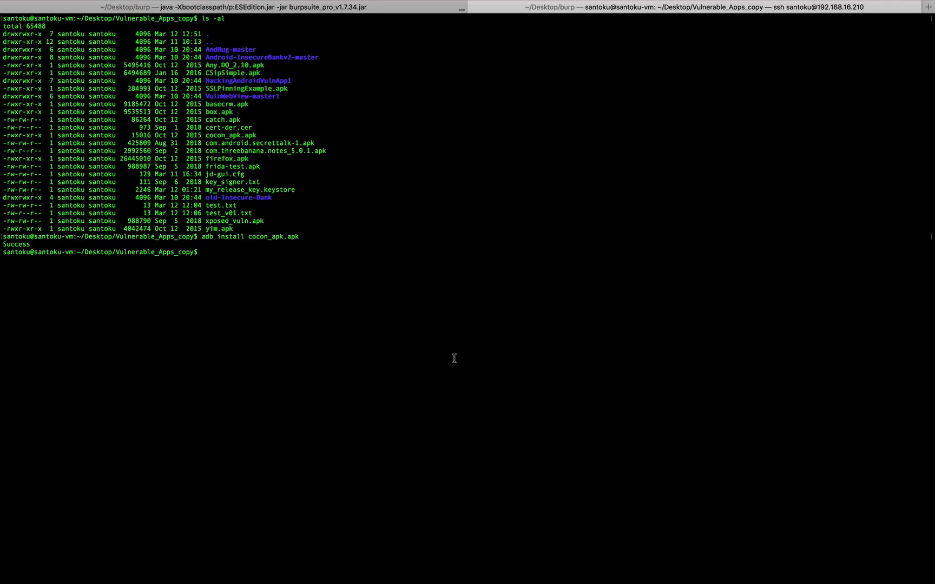
Step: Decompile cocon_apk.apk with jadx into a cocon_jadx folder
text(jadx)
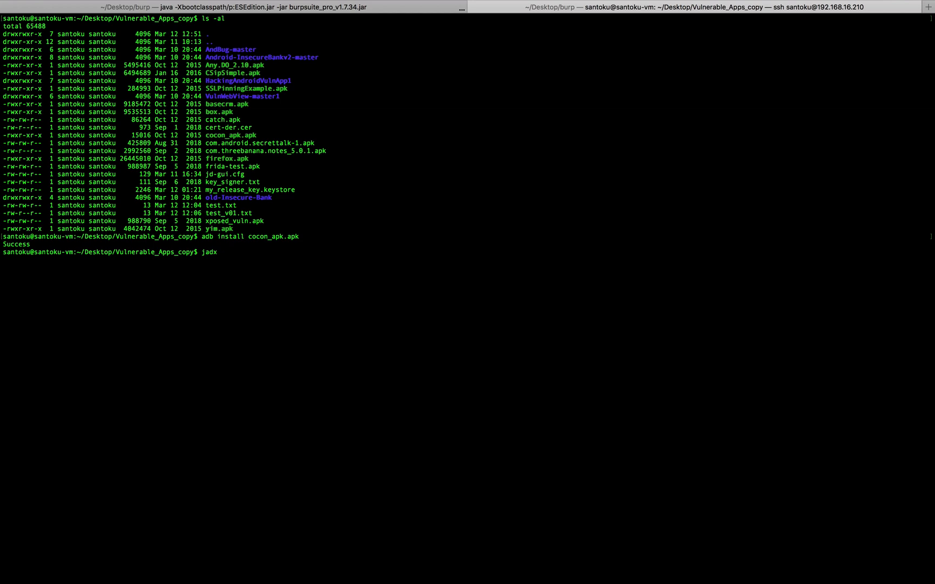
text(cocon_apk.apk -d)
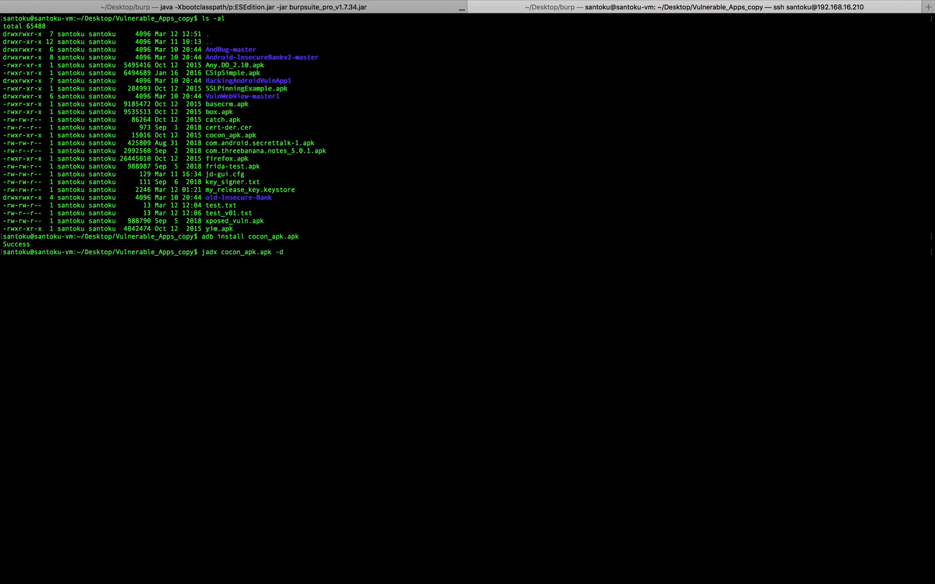
text(cocon_j)
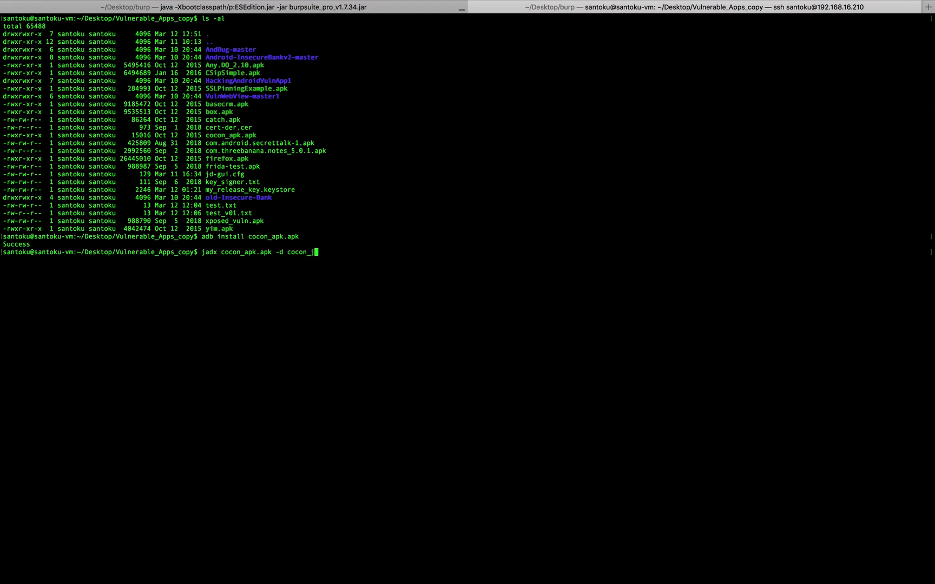
text(adx)
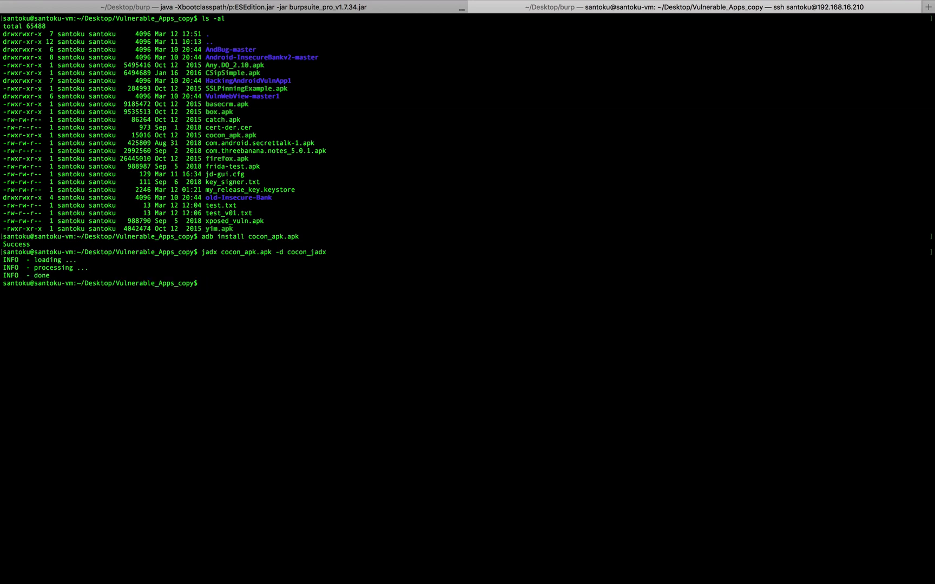
Step: List cocon_jadx's resources and sources folders, then return to Vulnerable_Apps_copy
text(cd)
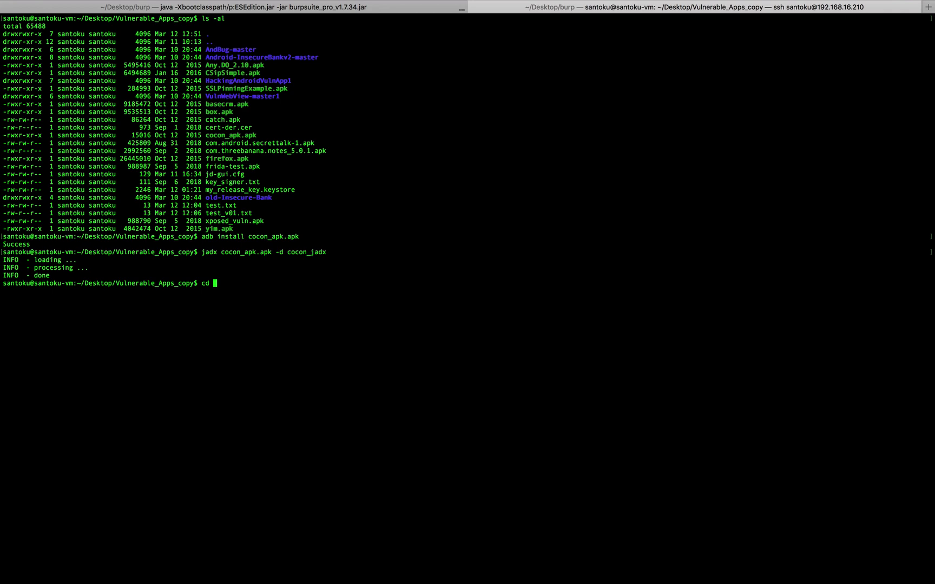
text(cocon_jadx/)
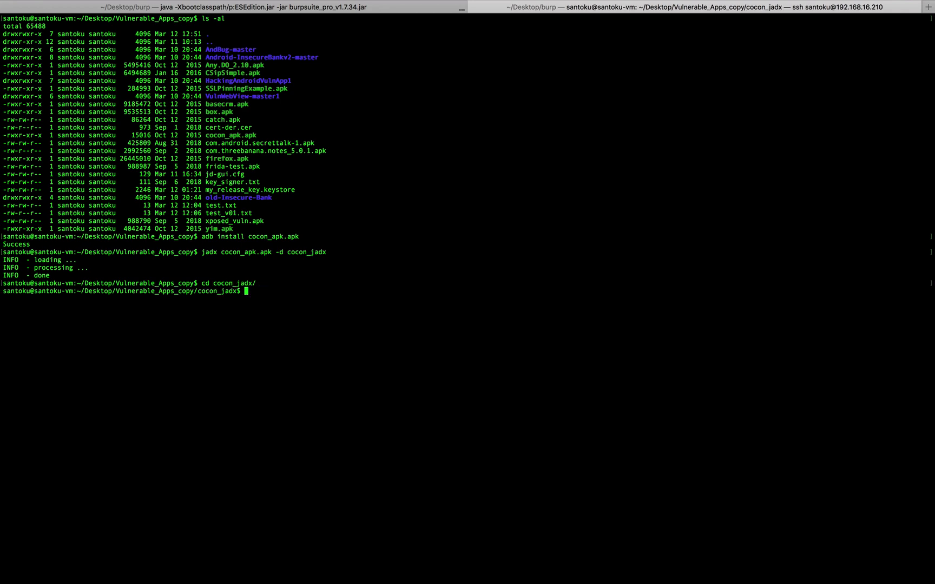
text(ls)
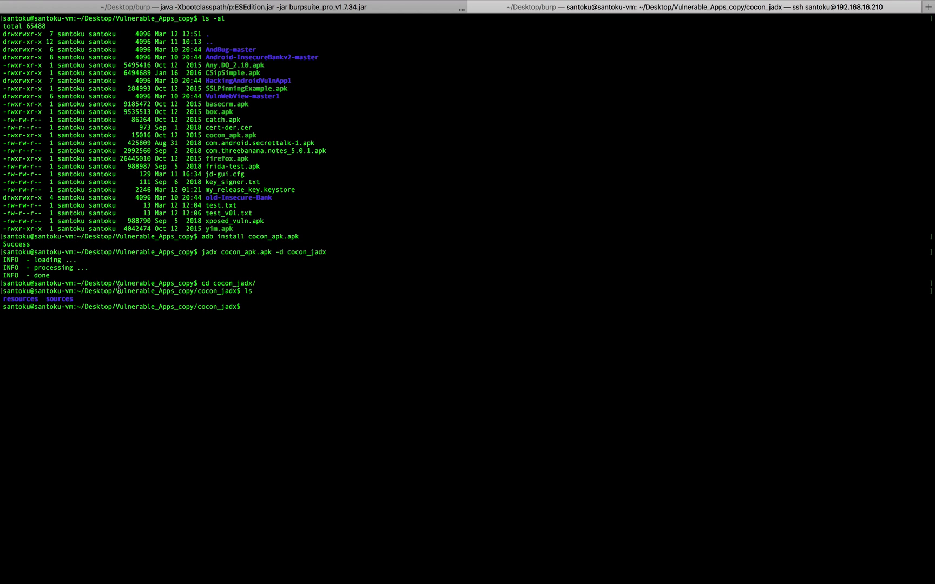
text(cd ..)
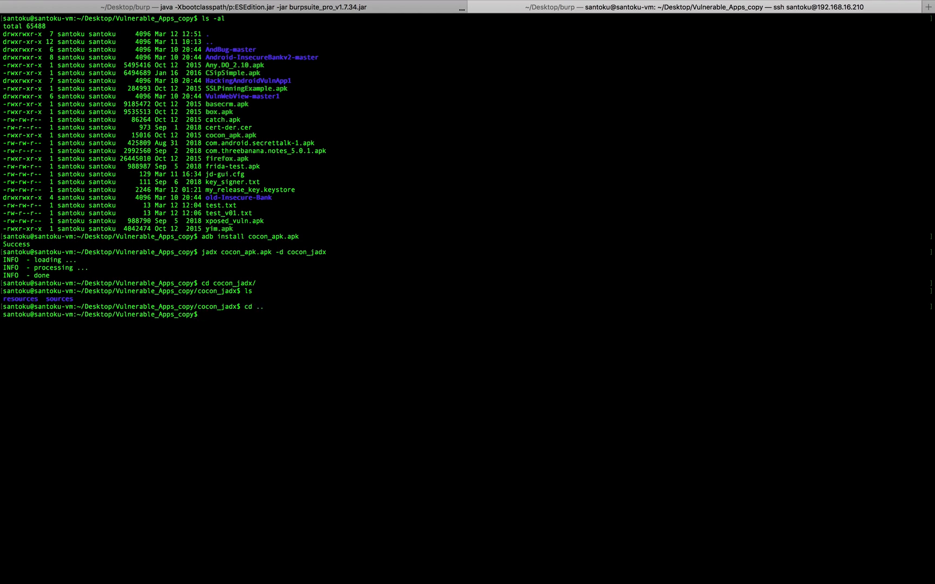
Step: Run 'apktool d cocon_apk.apk -o cocon_apktool' to decode the APK
text(apk)
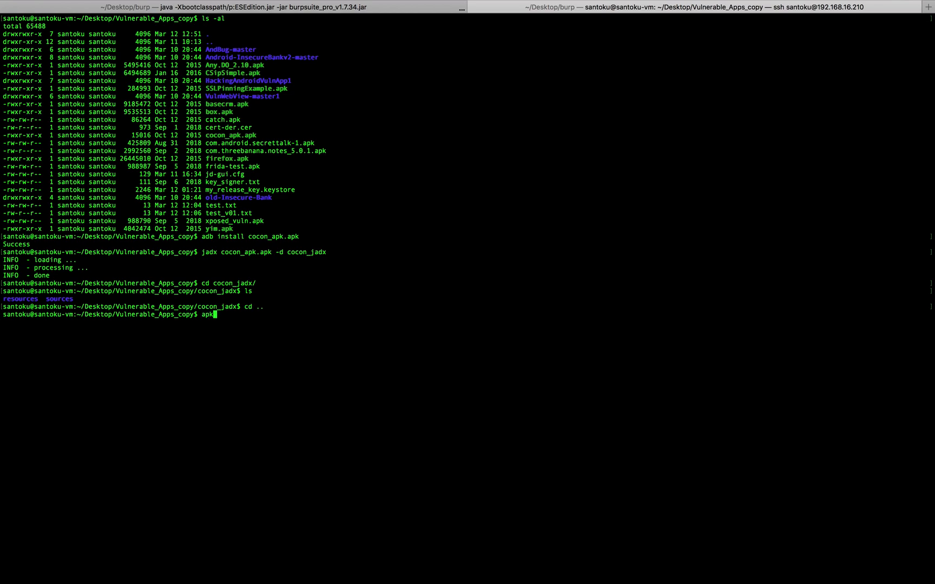
text(tool)
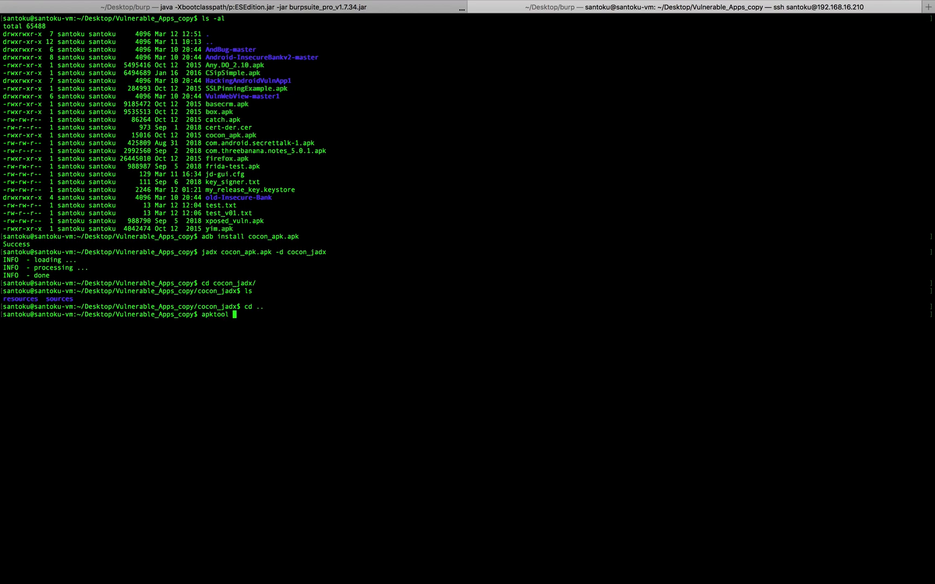
text(d)
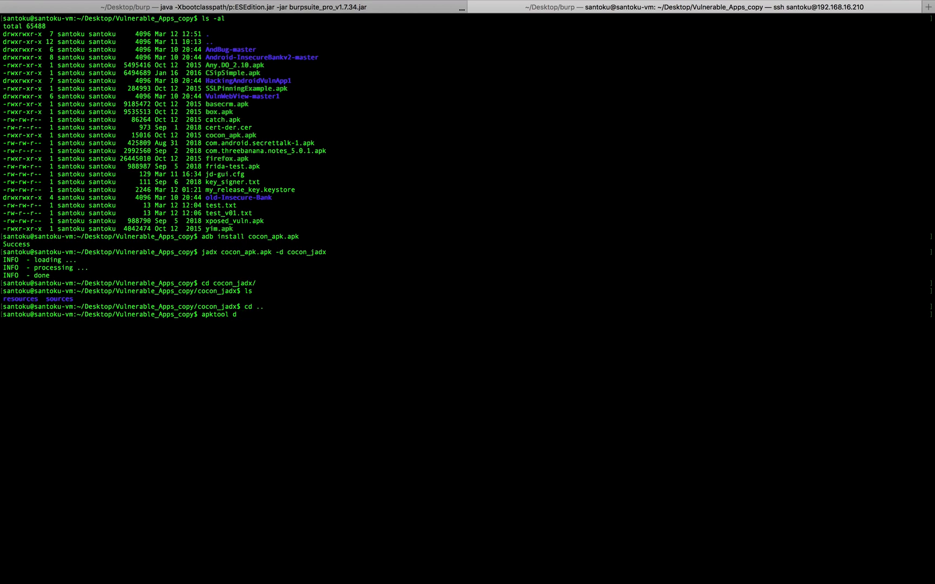
text(cocon_)
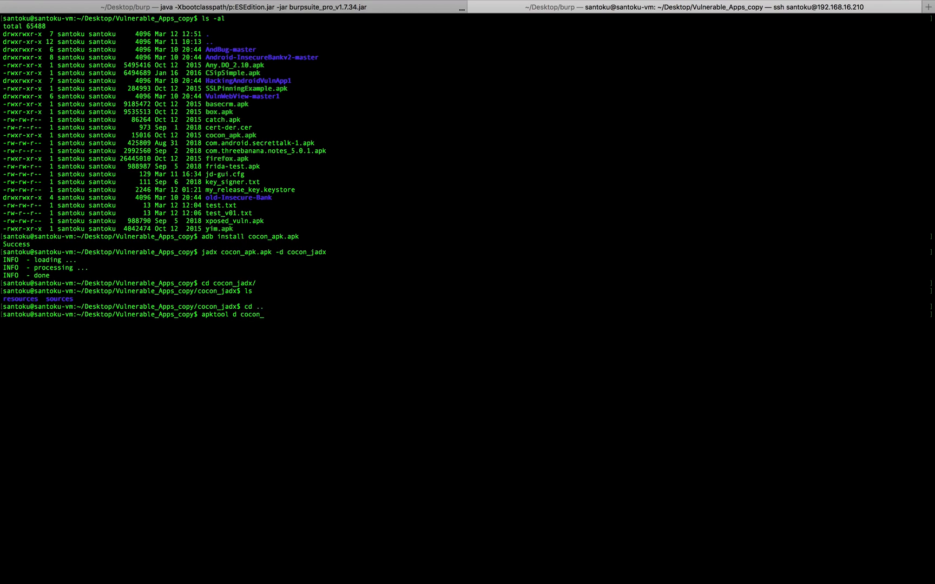
text(apk.apk)
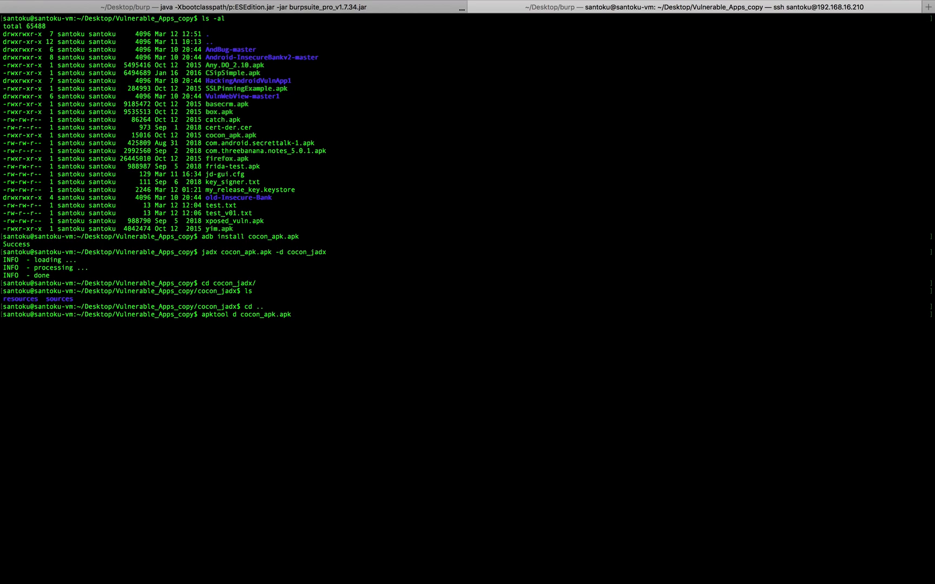
text(-o o)
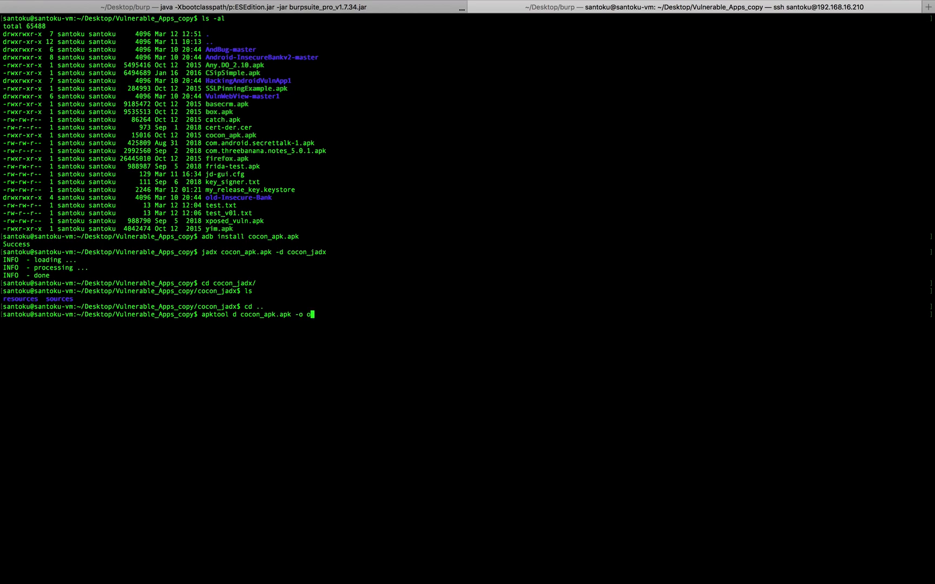
text(cocon)
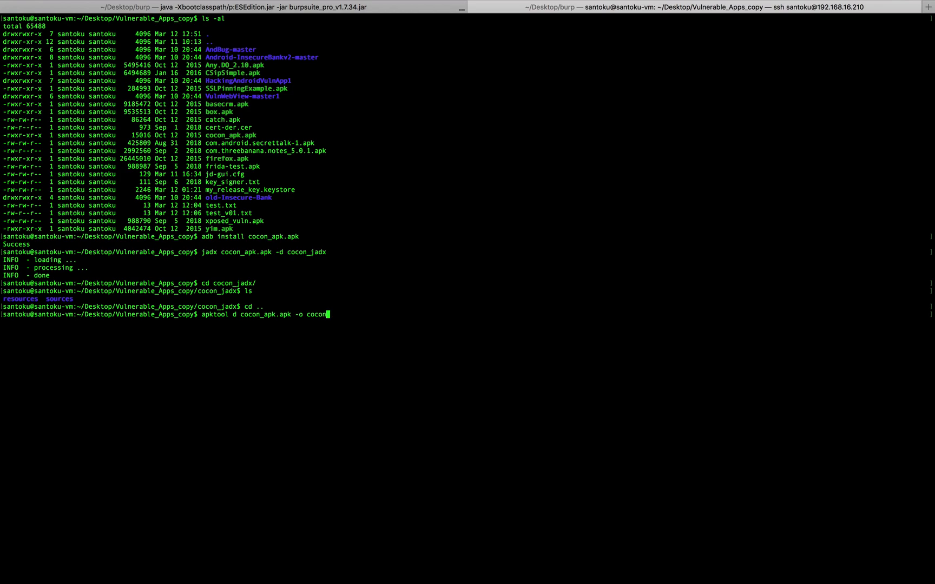
text(a)
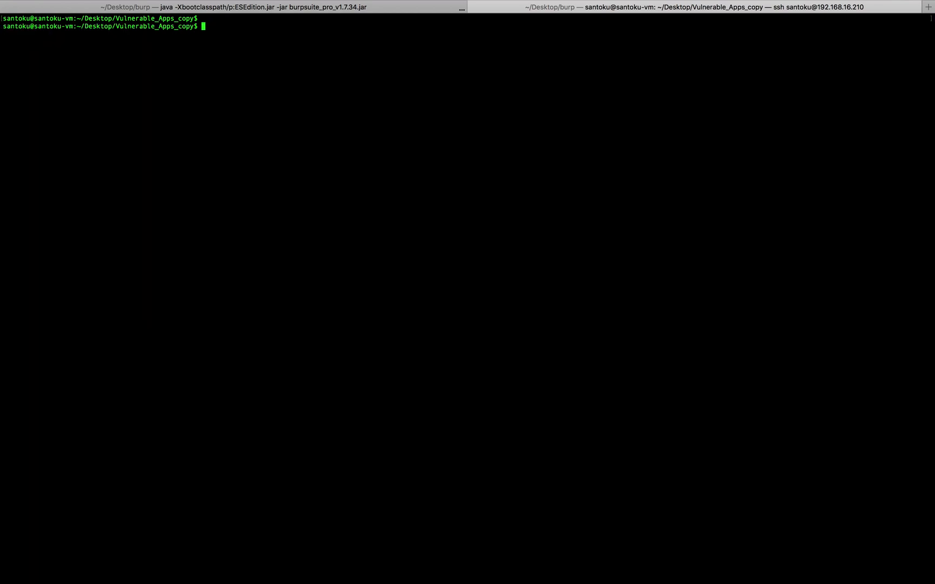
Step: List the folder with ls -al, highlight cocon_apktool, and change into it
text(ls)
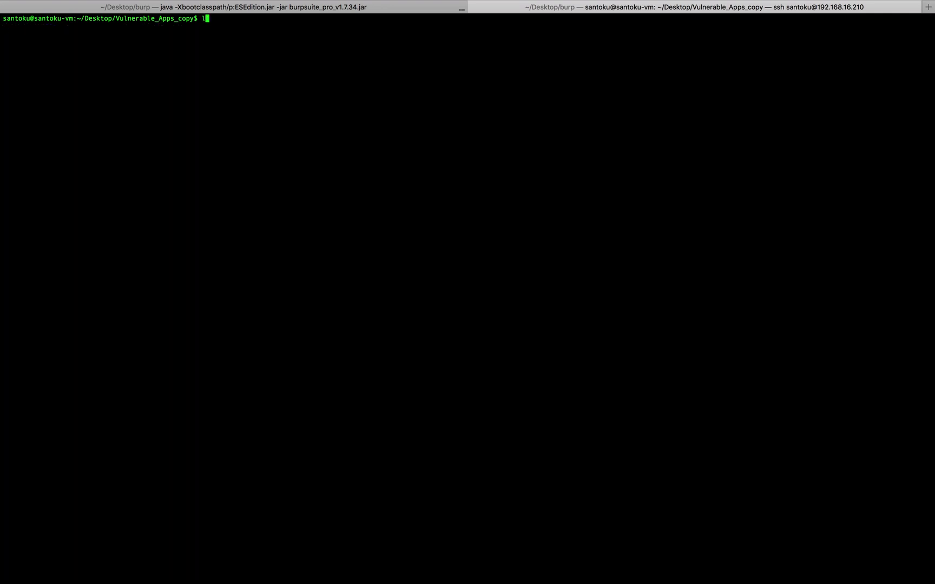
text(s a)
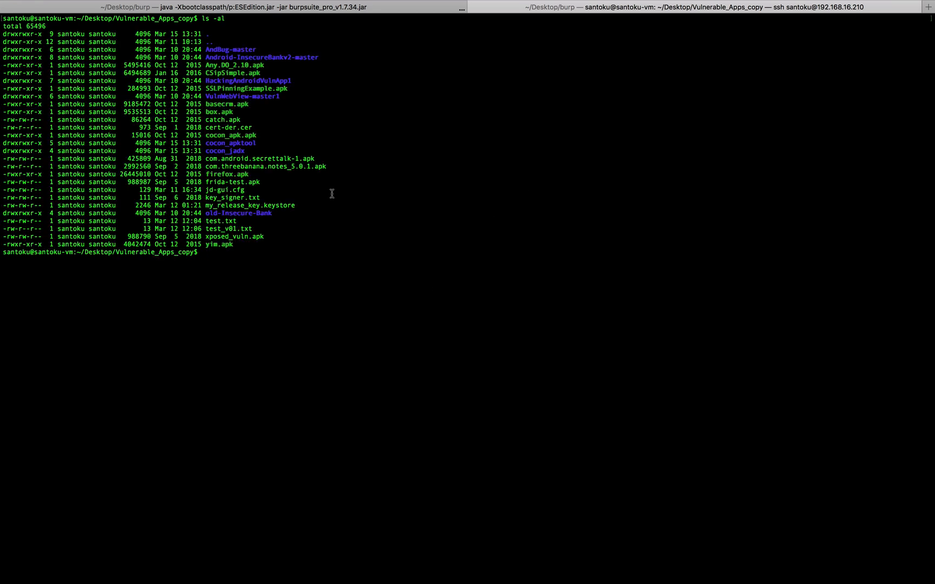
double_click(229, 143)
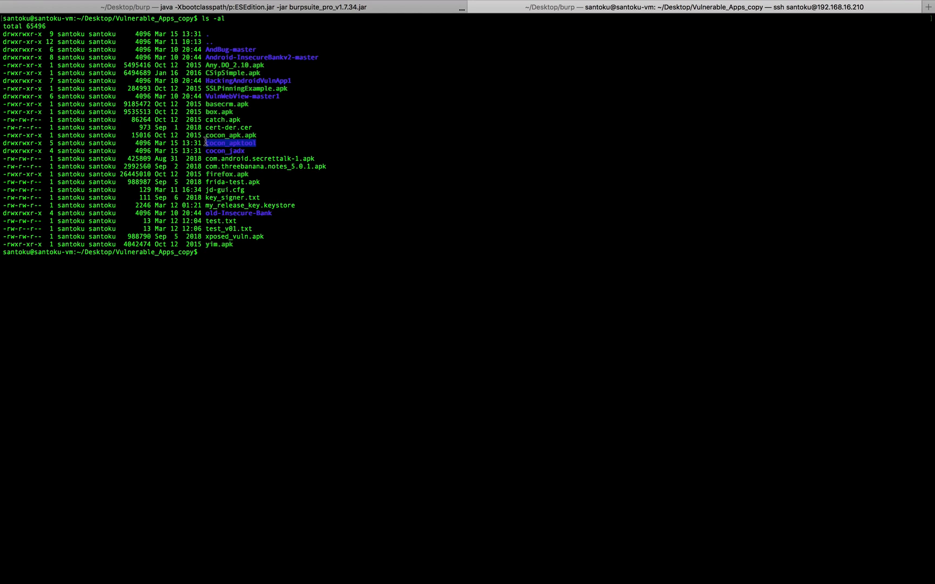
click(230, 143)
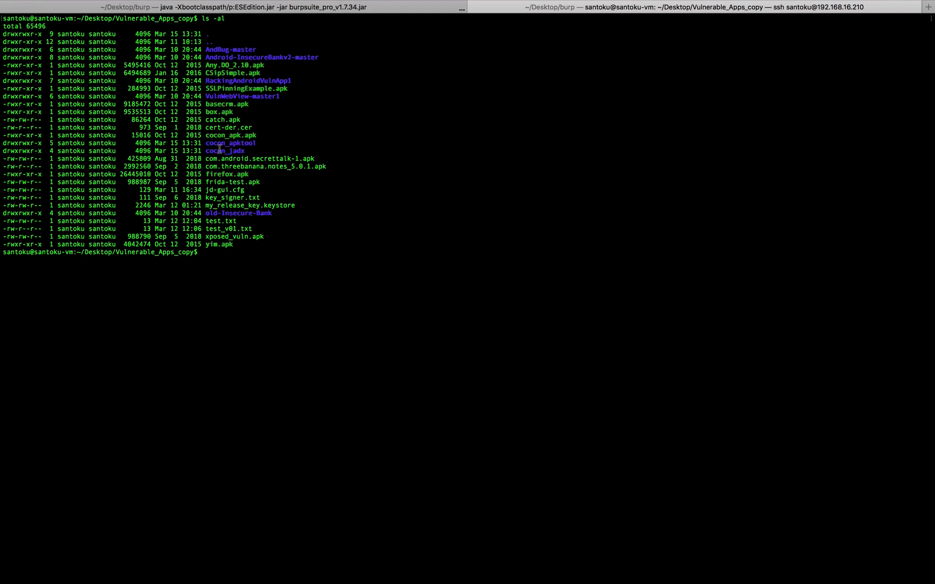
mouse_move(431, 201)
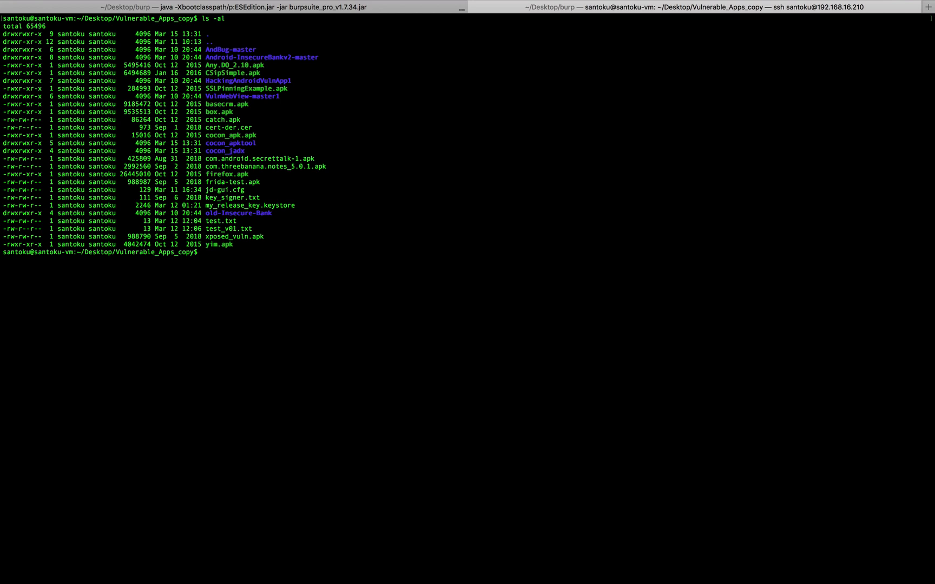
text(cd)
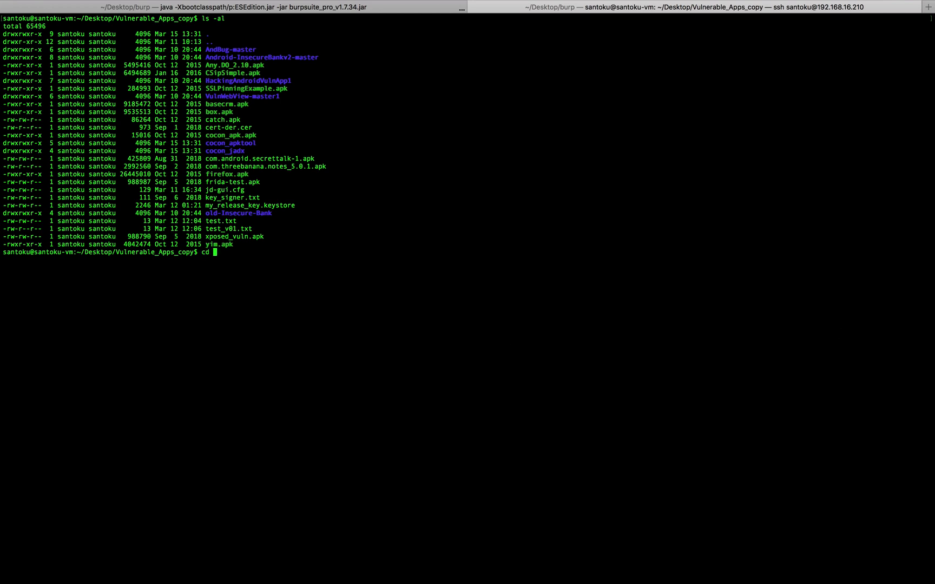
text(cocon_apktool/)
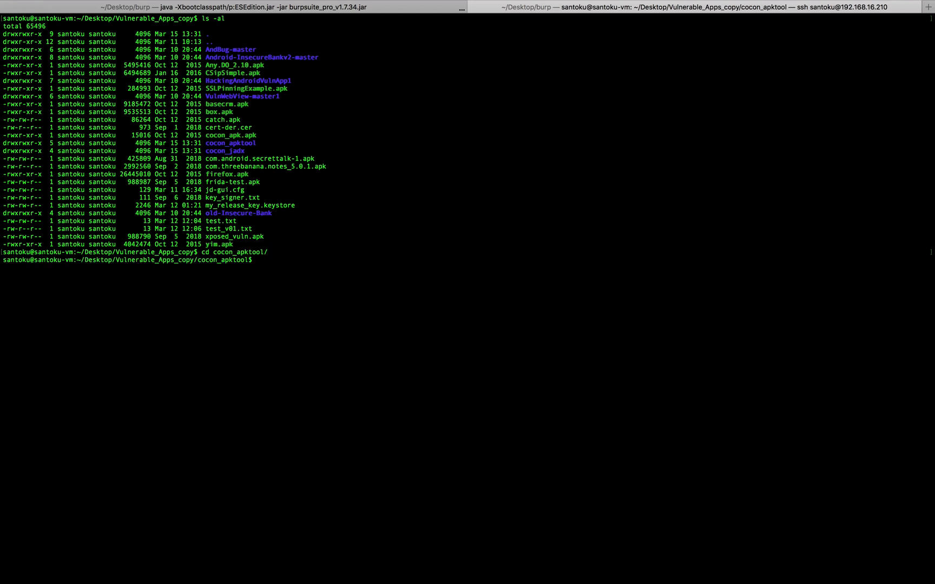
Step: Navigate to smali/coc/on and list cocon.smali and the R smali files
text(ls)
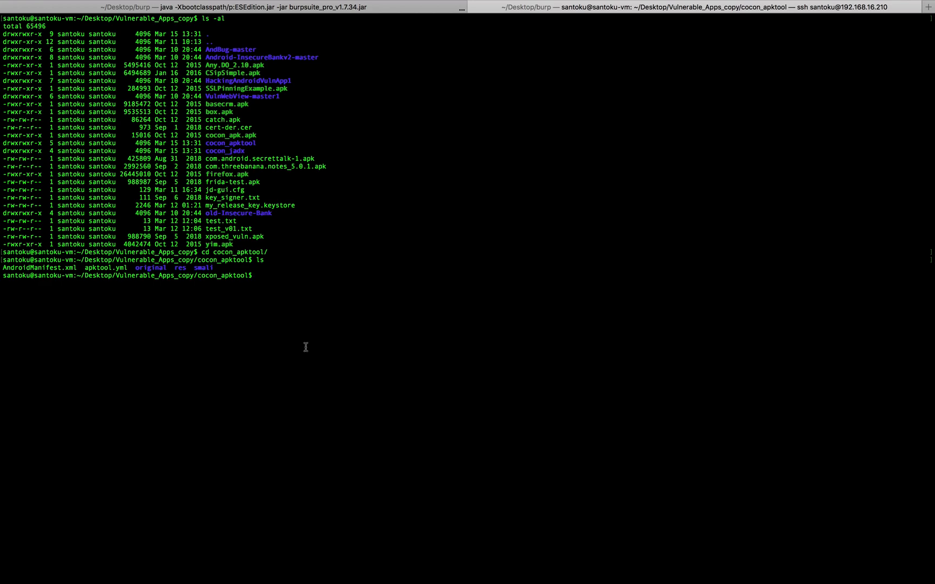
mouse_move(312, 265)
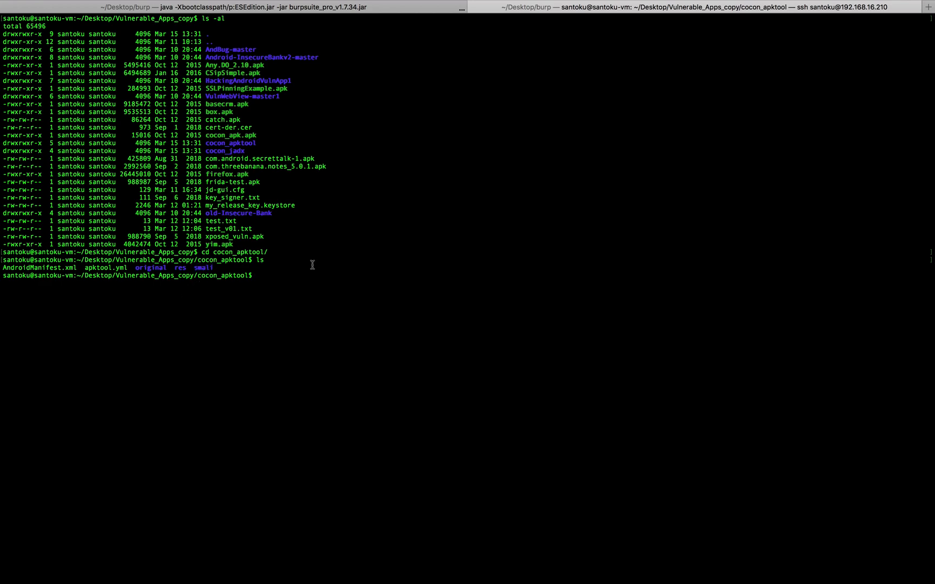
text(cd smali/)
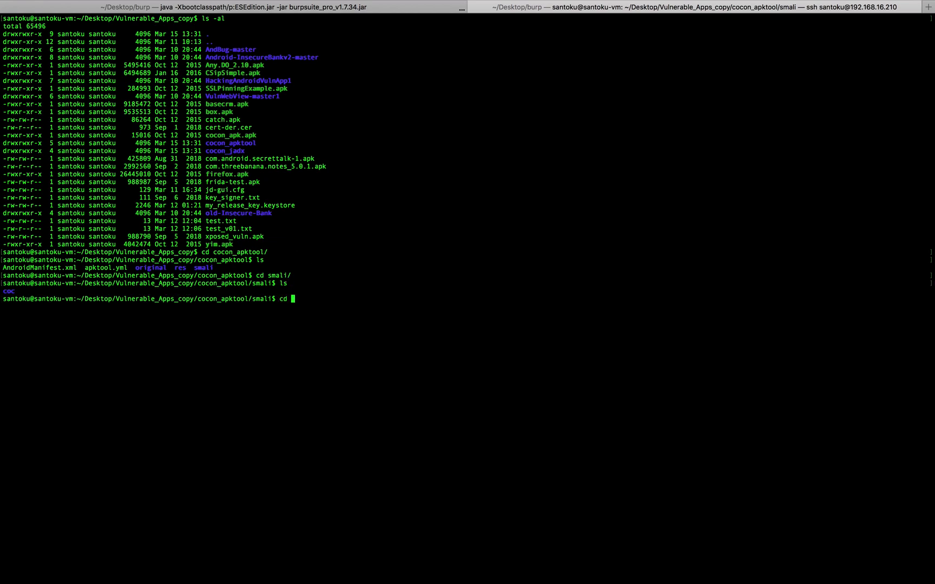
key(Return)
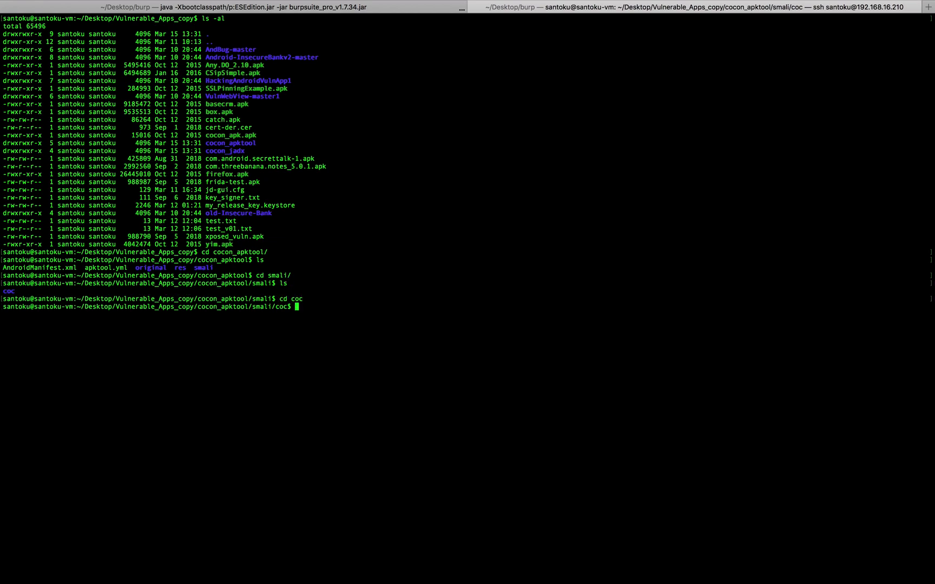
text(ls)
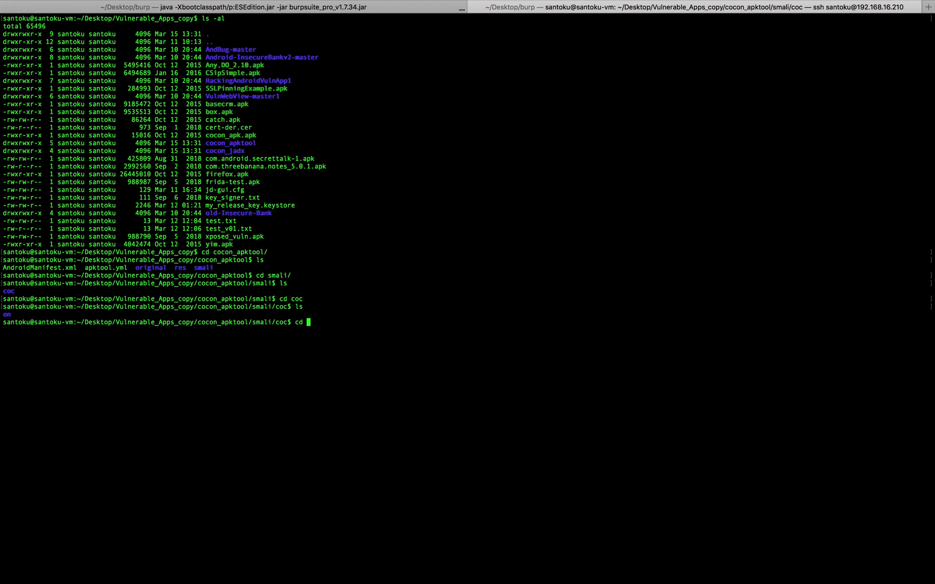
text(on)
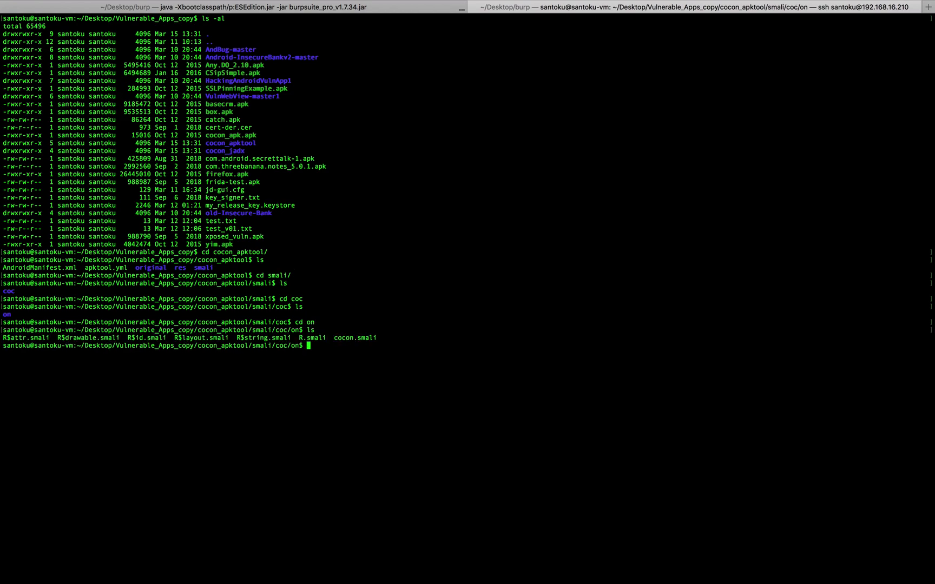
text(ls -al)
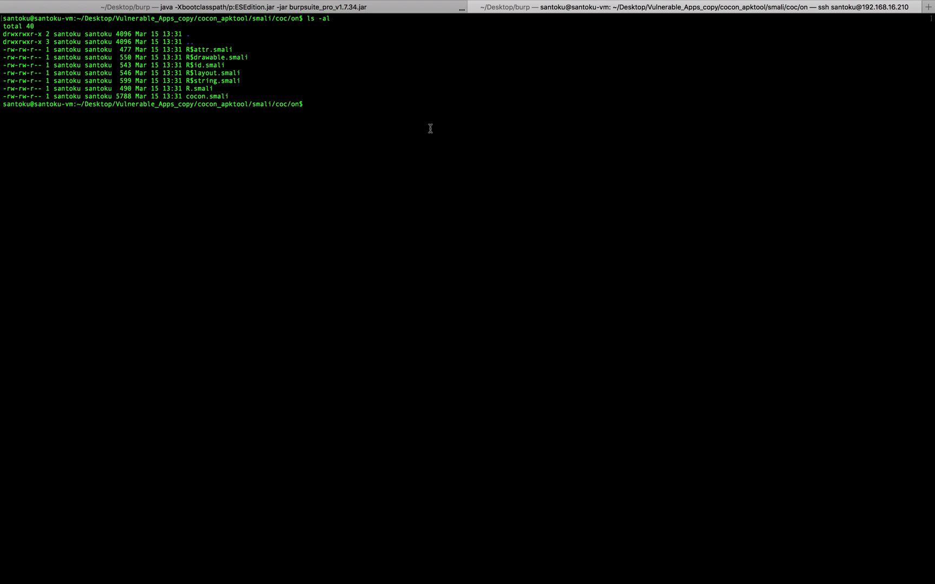
Step: Print cocon.smali and inspect the constructor setting key_val to 0x0
double_click(207, 96)
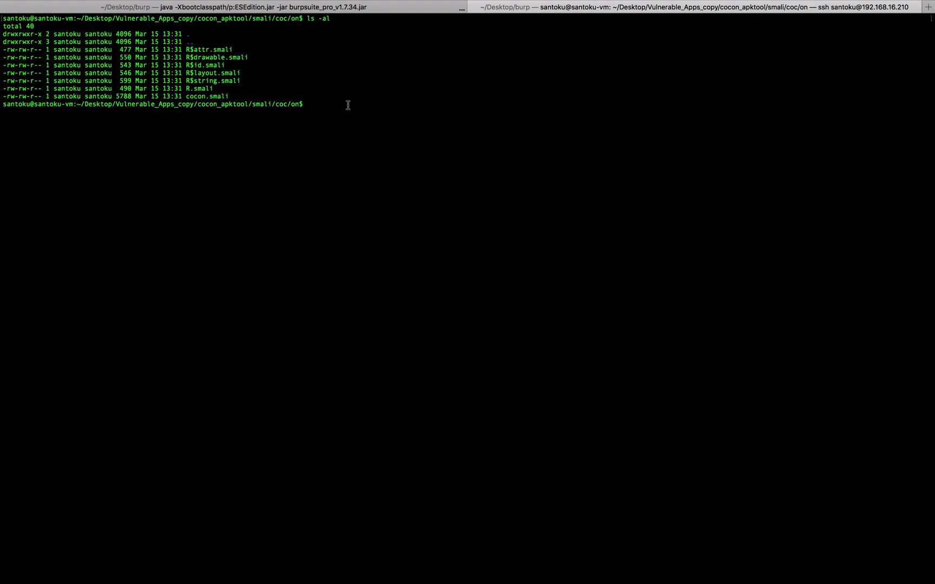
text(cat)
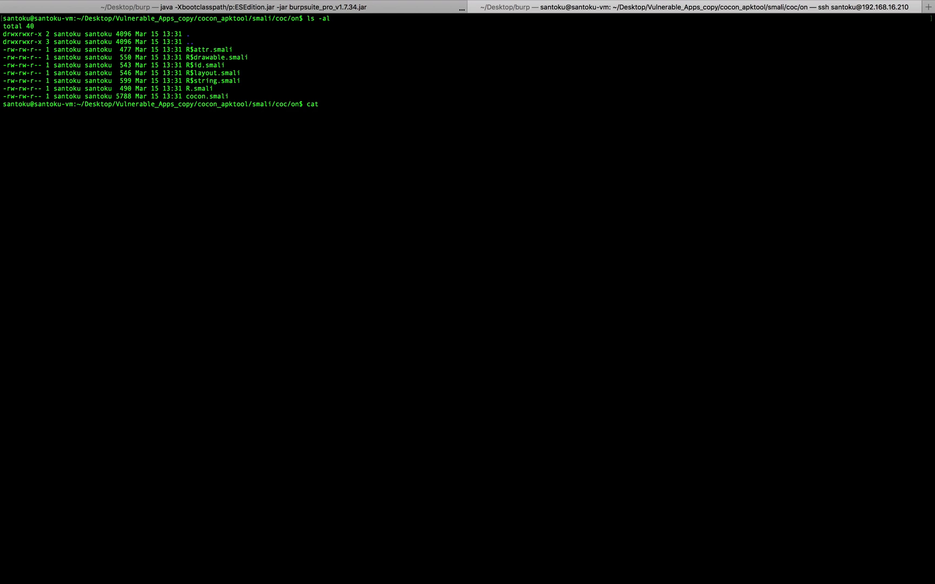
key(Return)
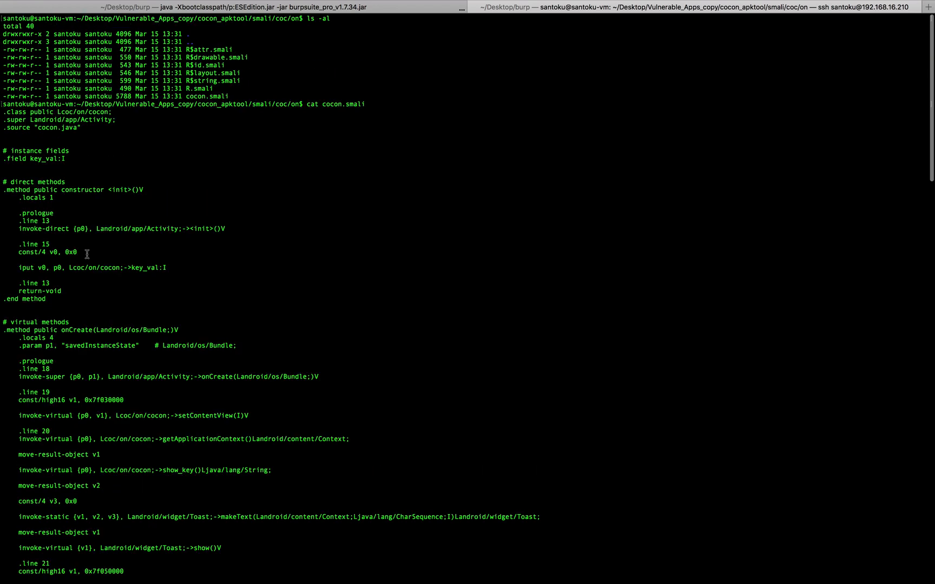
mouse_move(163, 133)
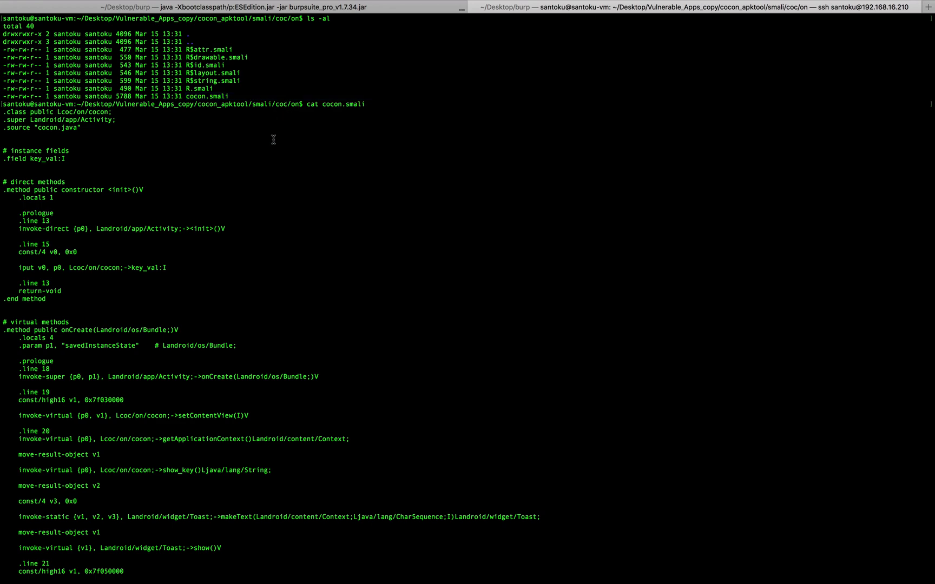
mouse_move(510, 156)
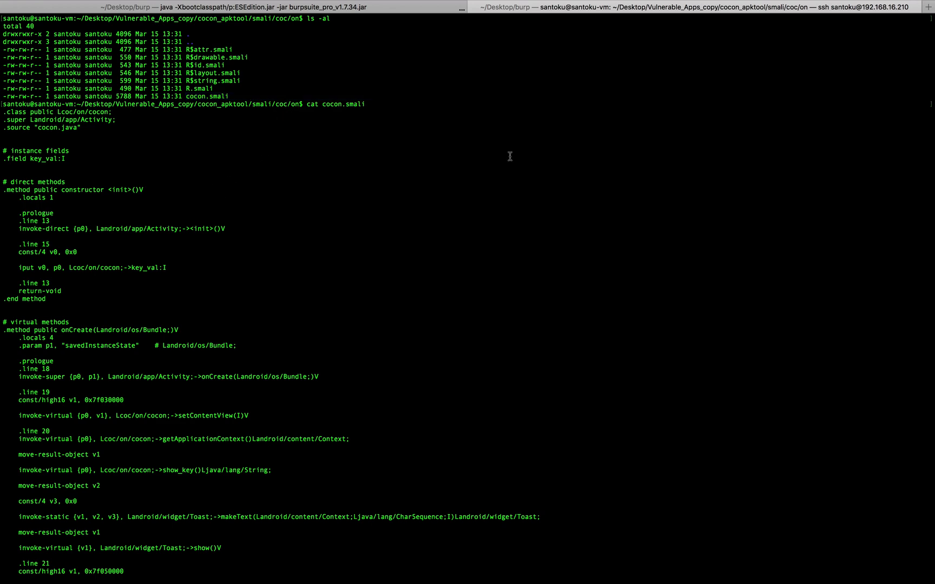
mouse_move(212, 215)
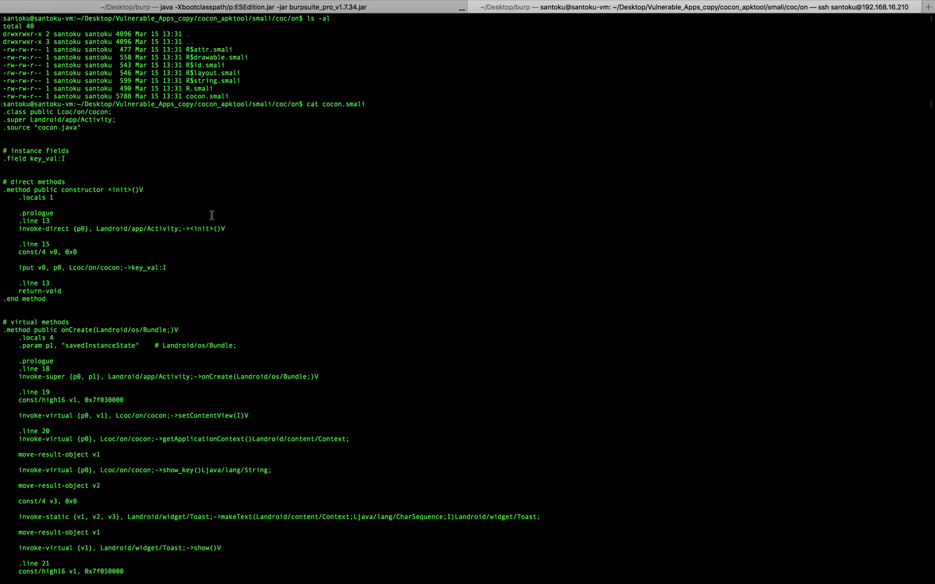
mouse_move(6, 187)
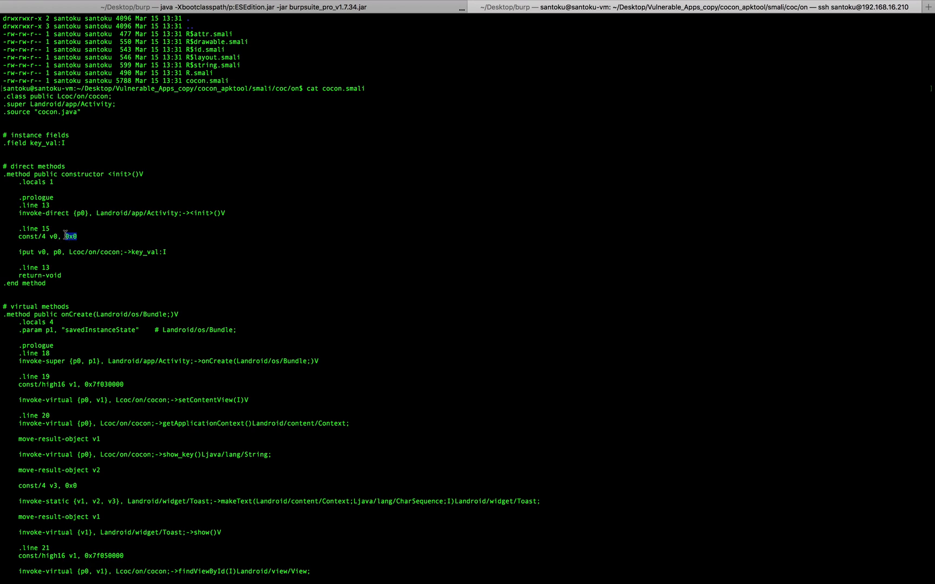
scroll(down, 3)
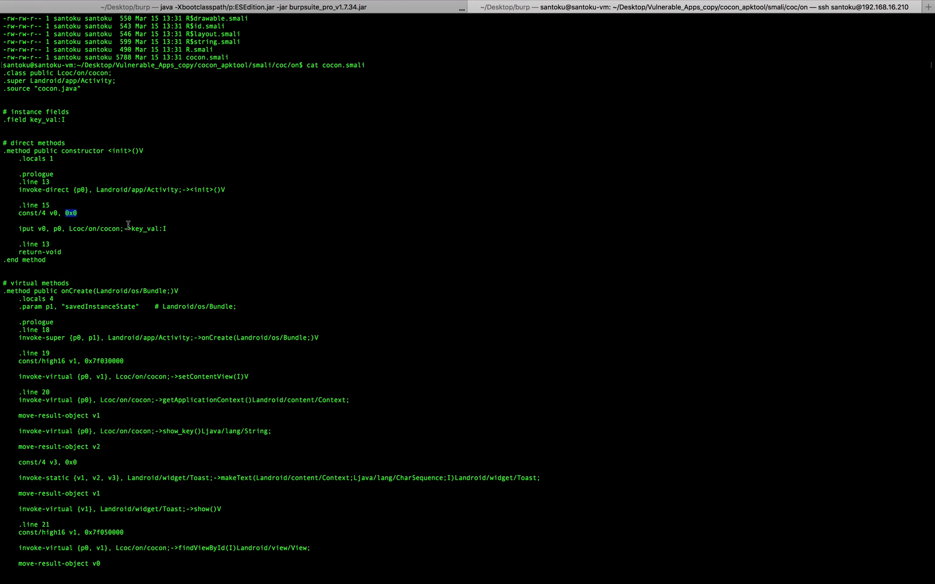
double_click(138, 228)
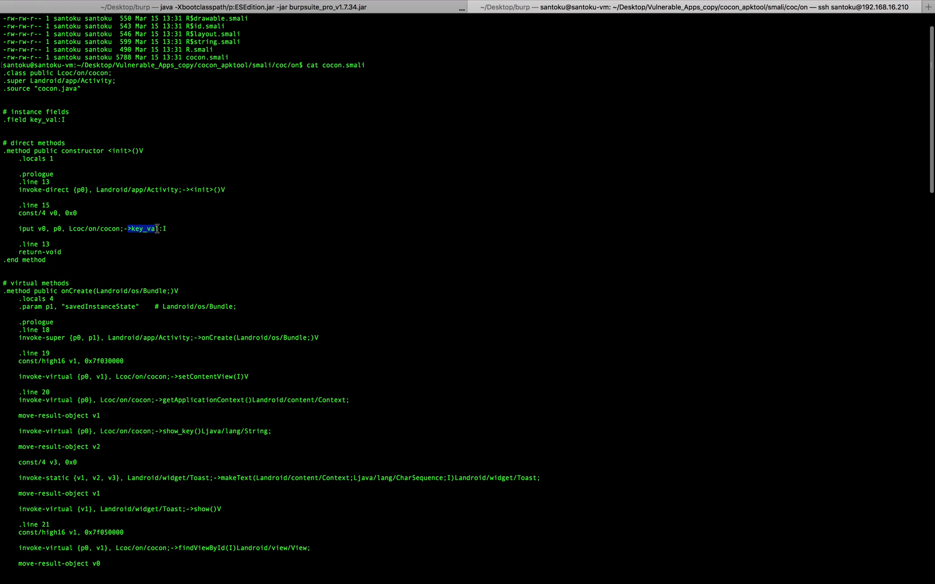
scroll(down, 3)
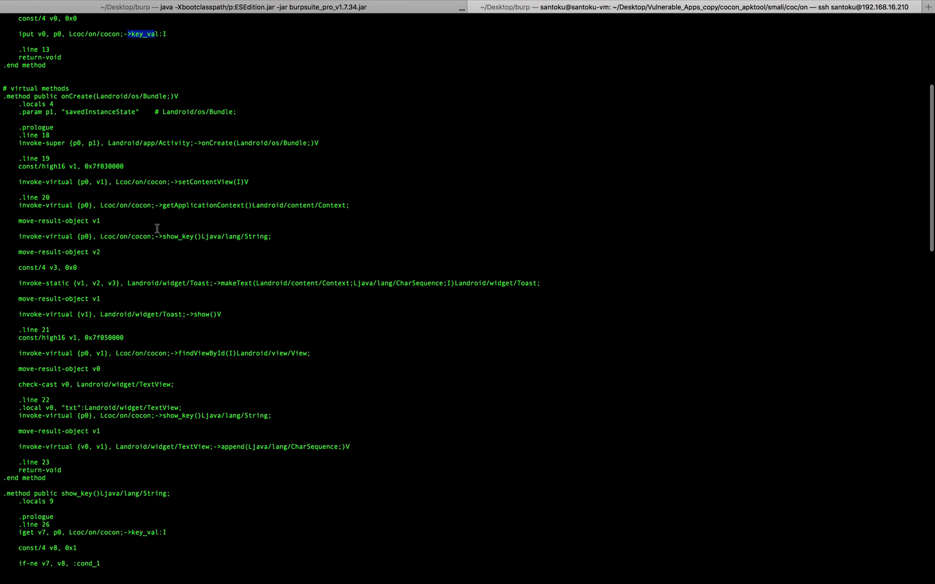
Step: Highlight show_key's v7 and key_val:I comparison, then print cocon.smali again
scroll(down, 3)
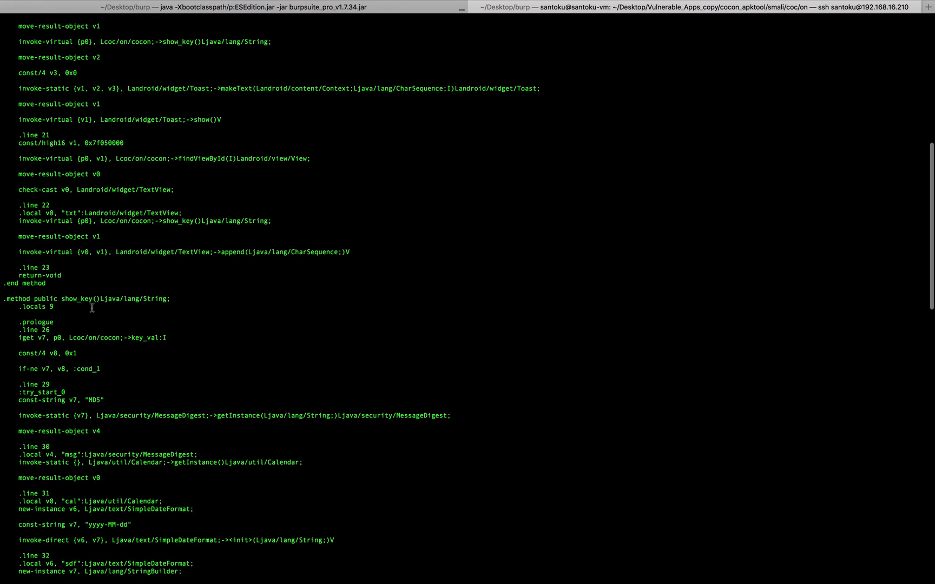
drag(92, 308, 146, 427)
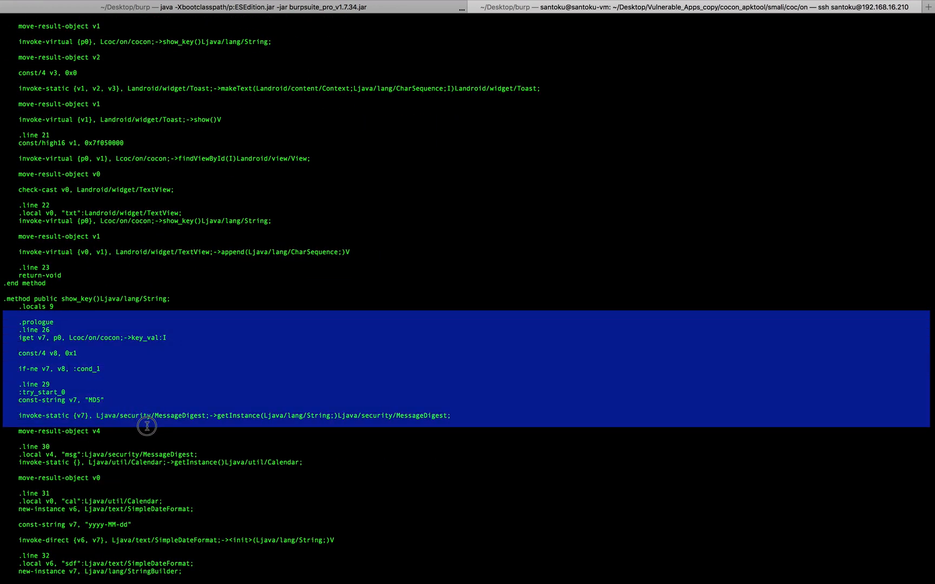
scroll(down, 3)
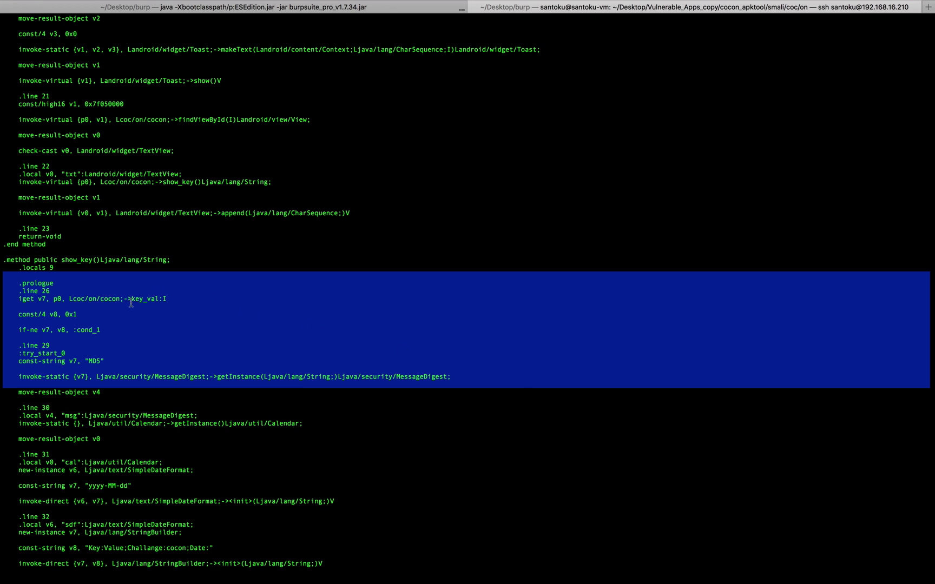
click(131, 303)
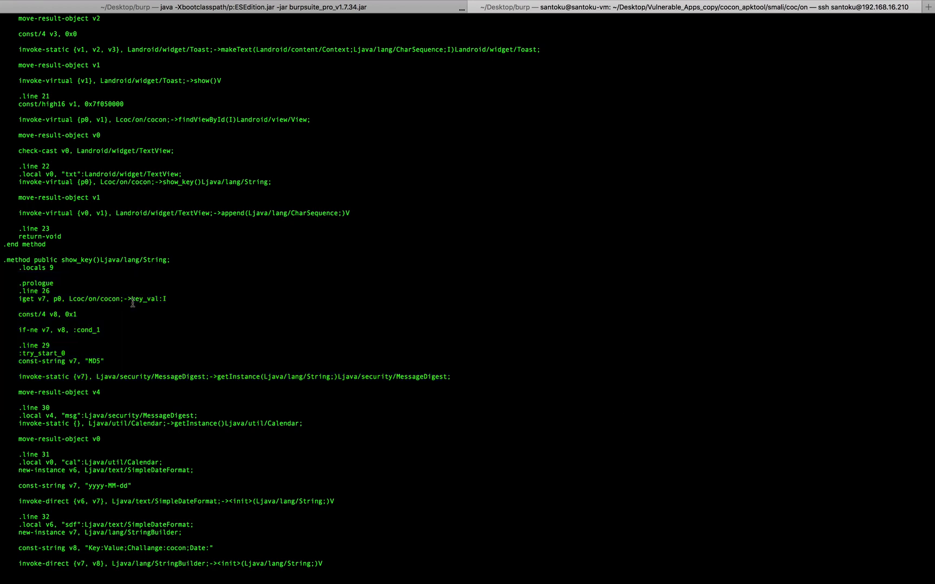
double_click(142, 299)
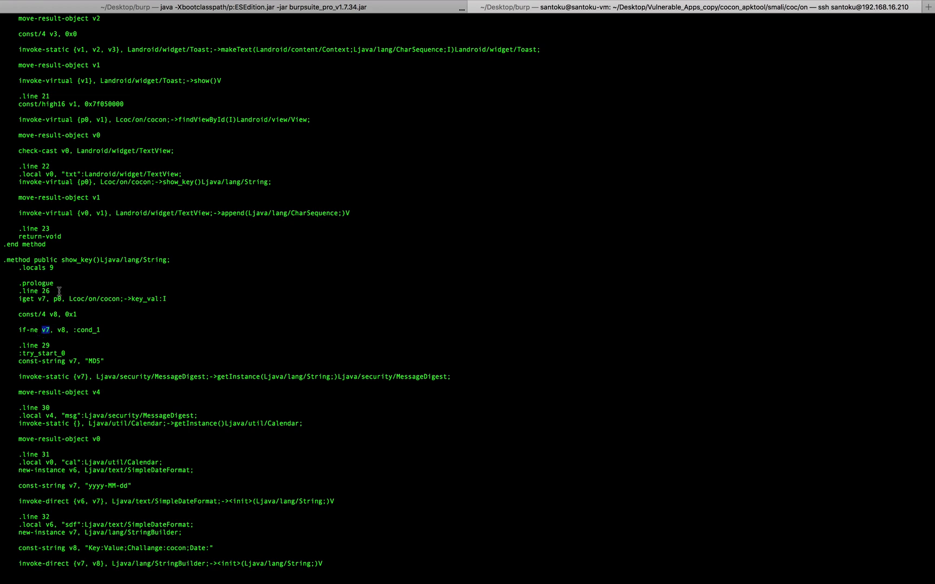
mouse_move(45, 303)
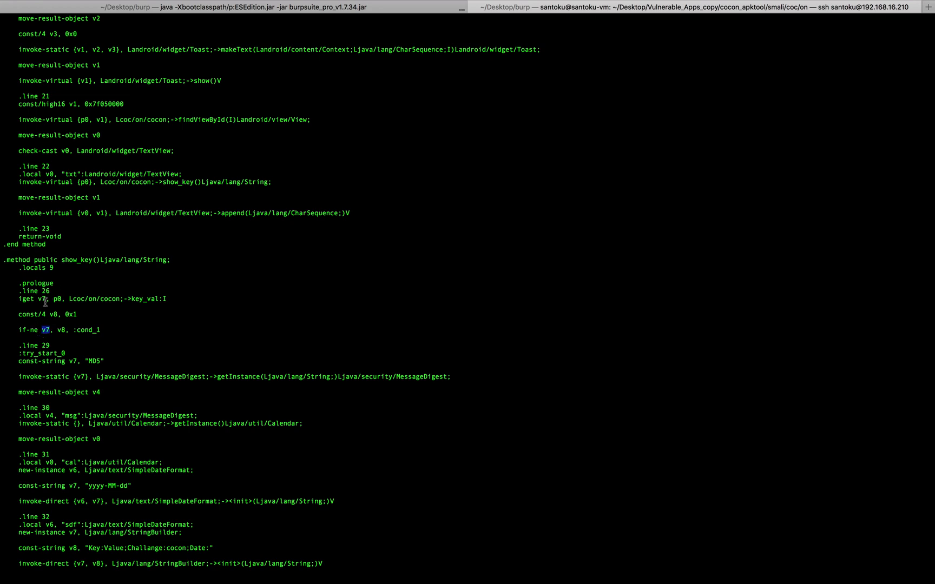
double_click(149, 299)
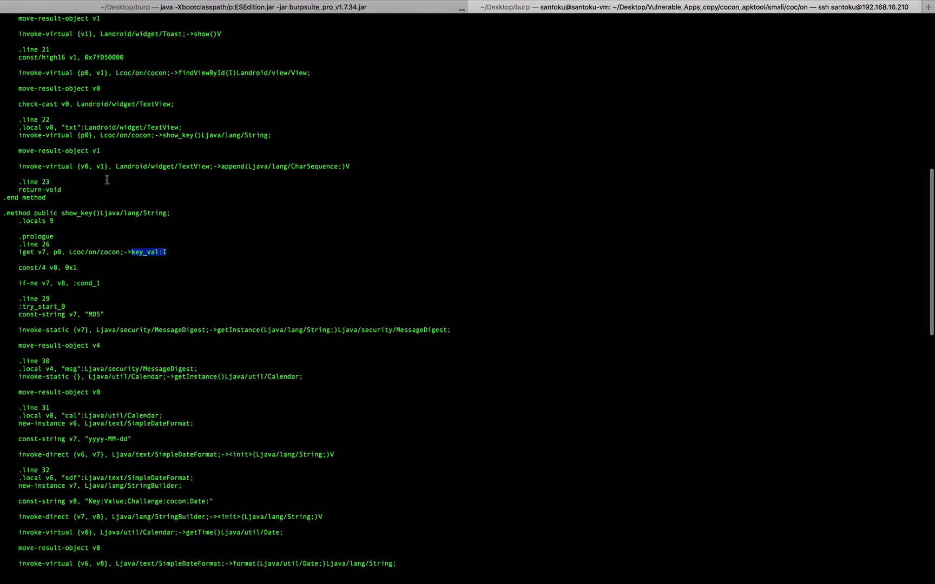
text(cat cocon.smali)
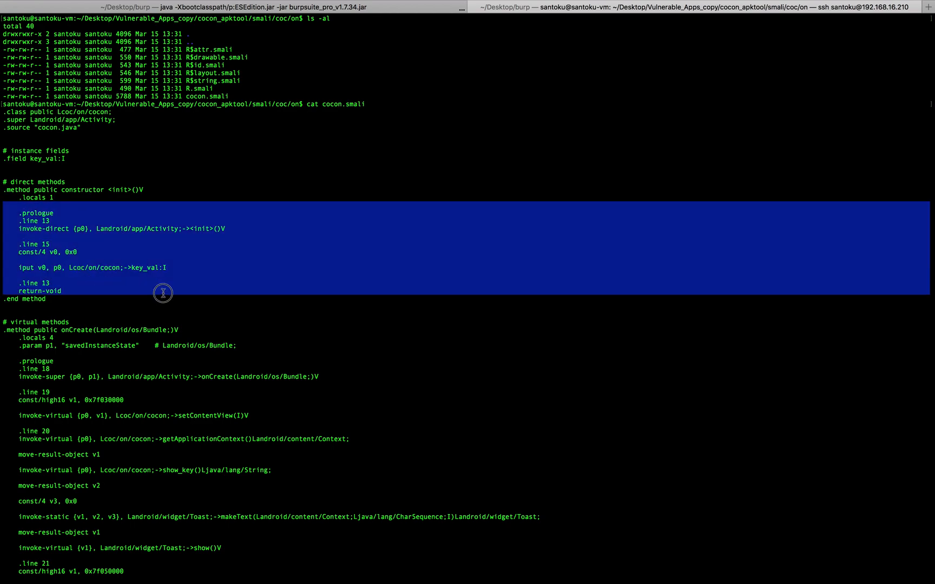
Step: Scroll the output to show_key's if-ne v7, v8, :cond_1 check
scroll(down, 3)
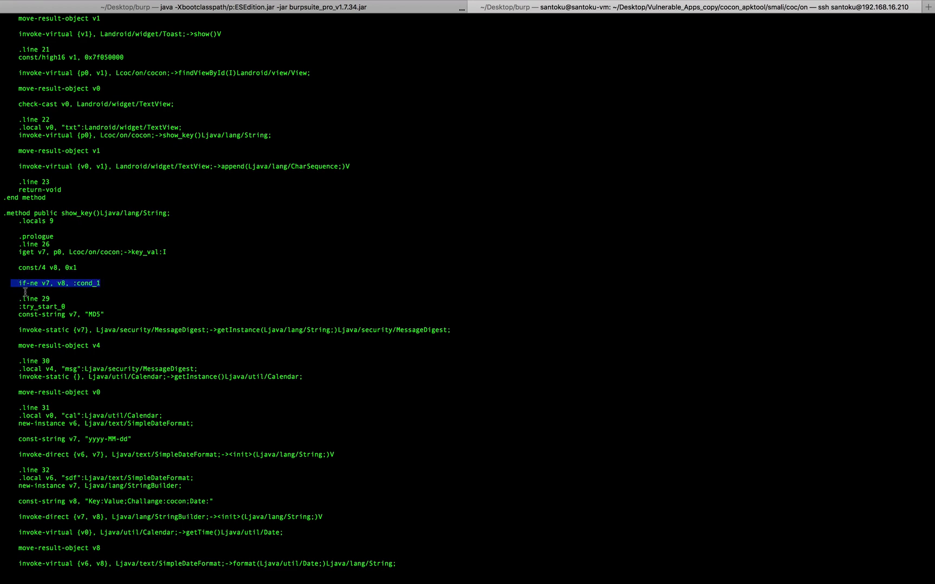
mouse_move(83, 304)
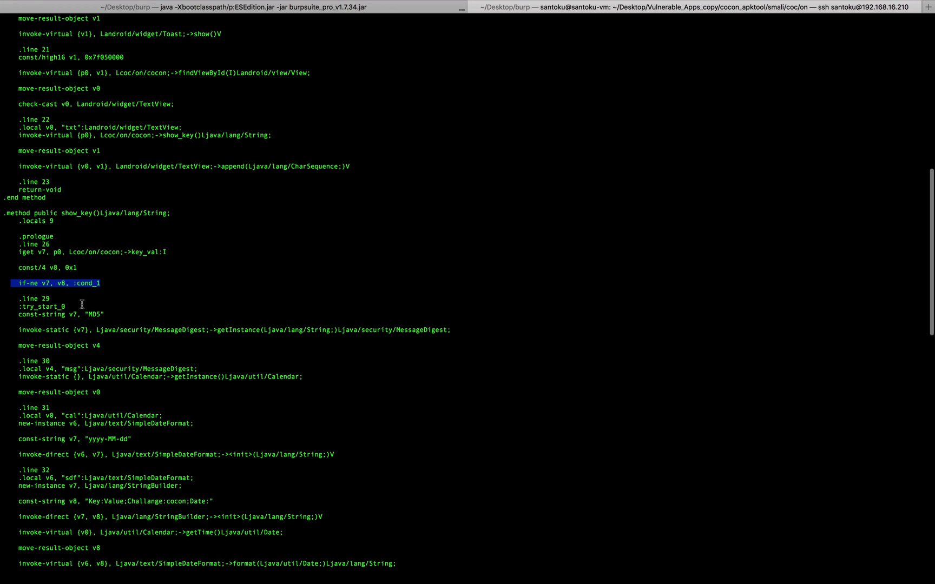
scroll(down, 3)
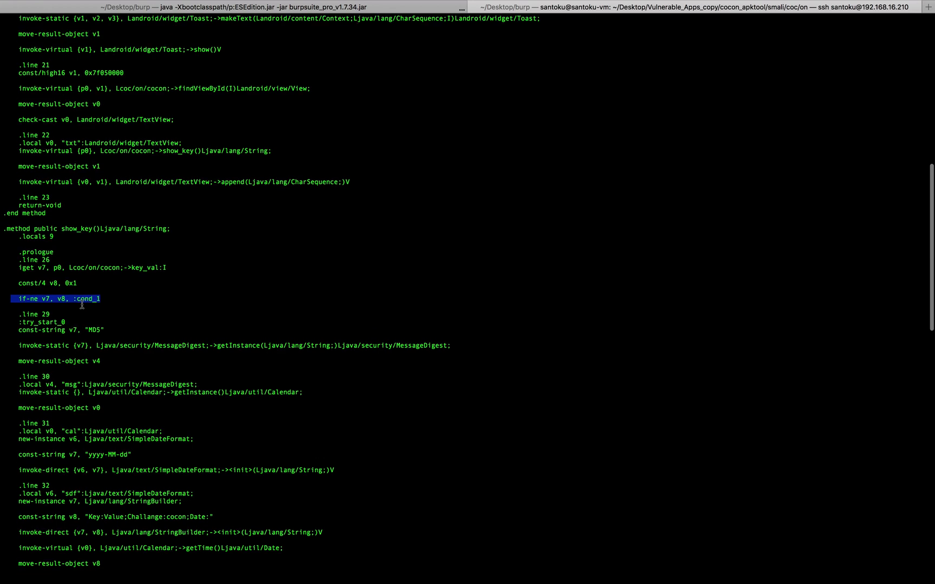
scroll(down, 3)
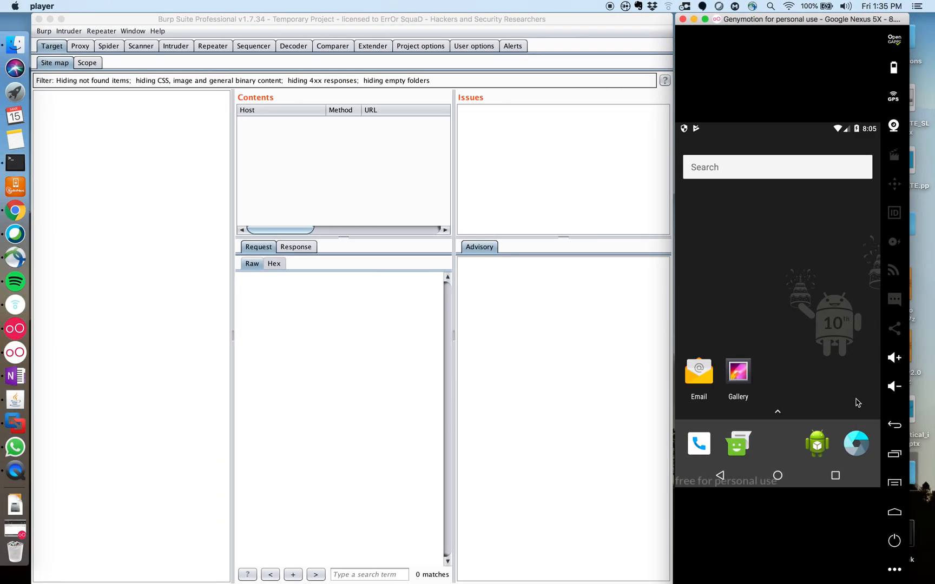
Step: Launch com.co.con from the emulator's app drawer to check its key output
click(777, 411)
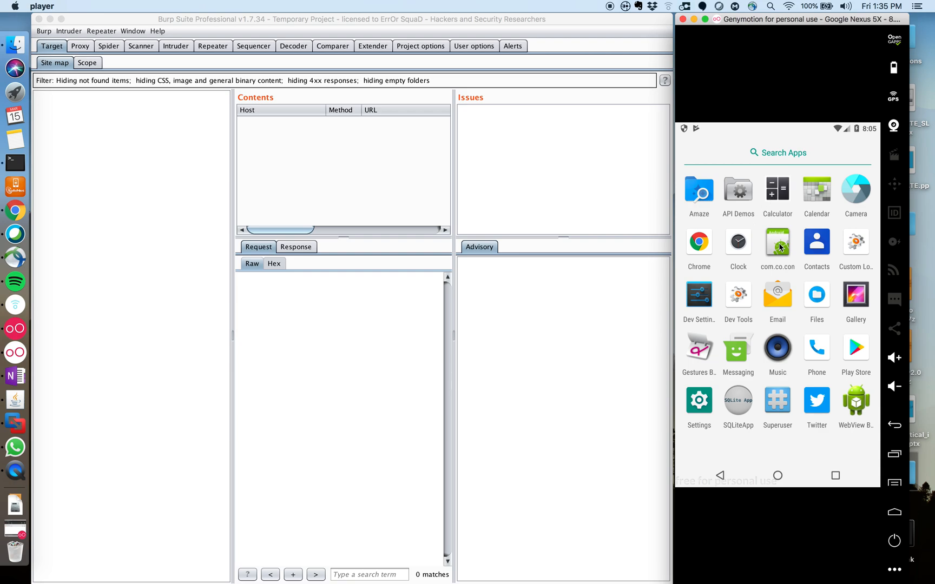
click(777, 242)
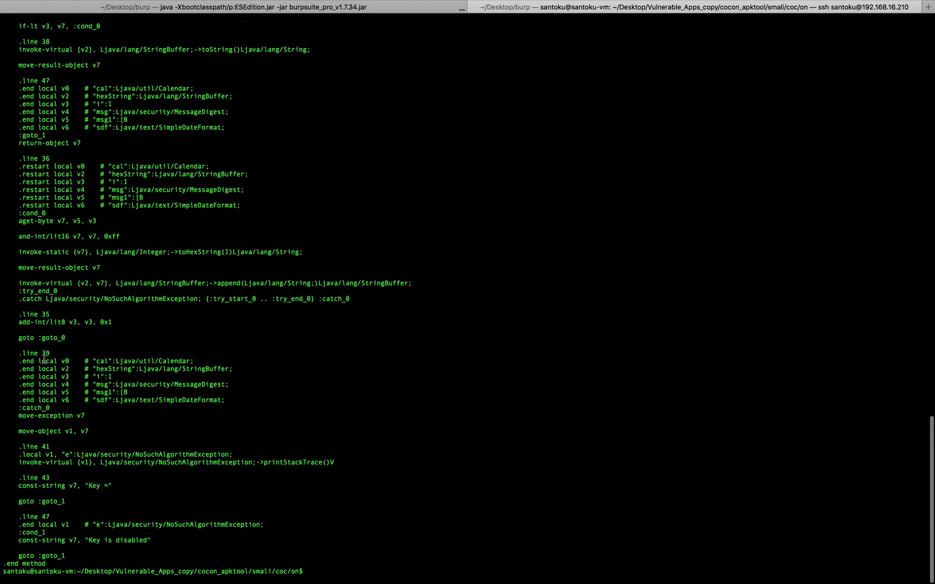
mouse_move(708, 323)
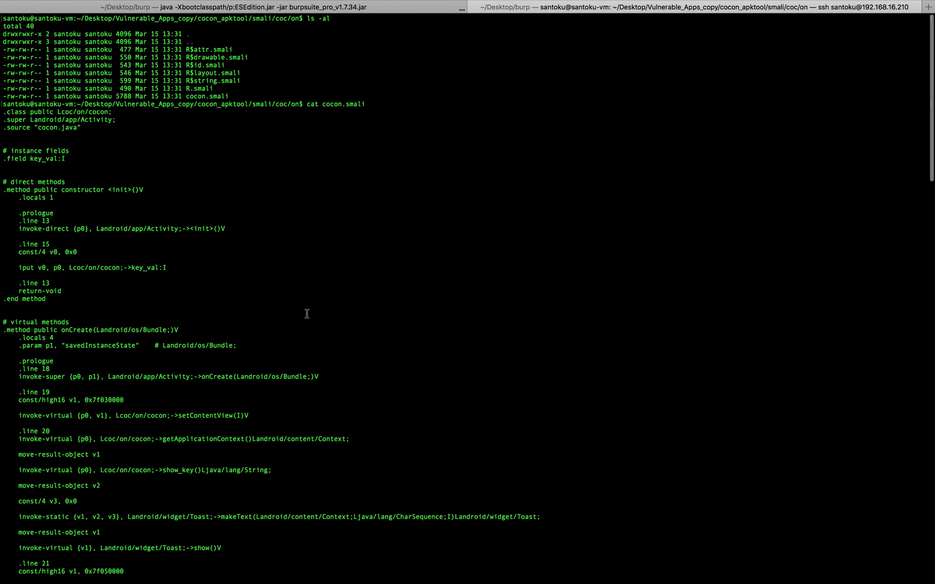
double_click(71, 251)
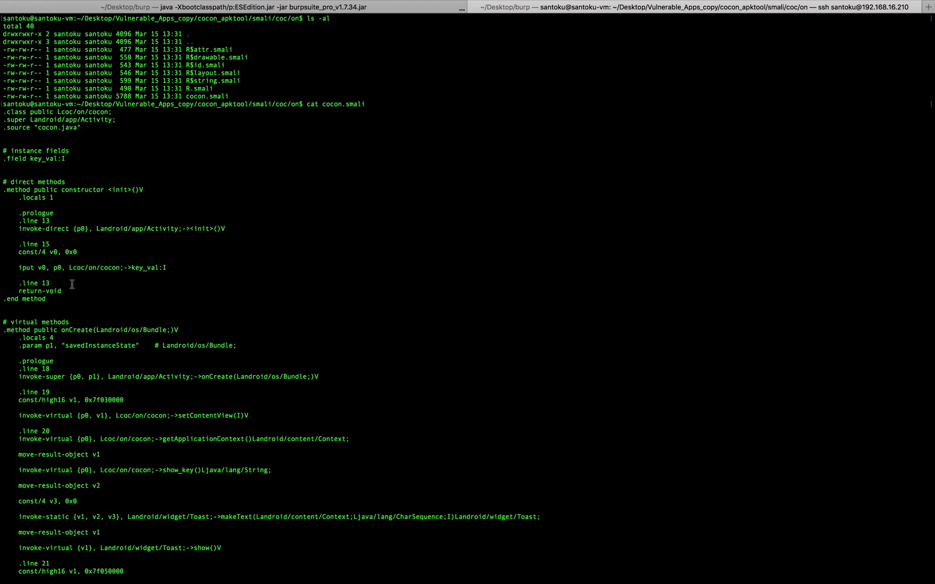
scroll(down, 3)
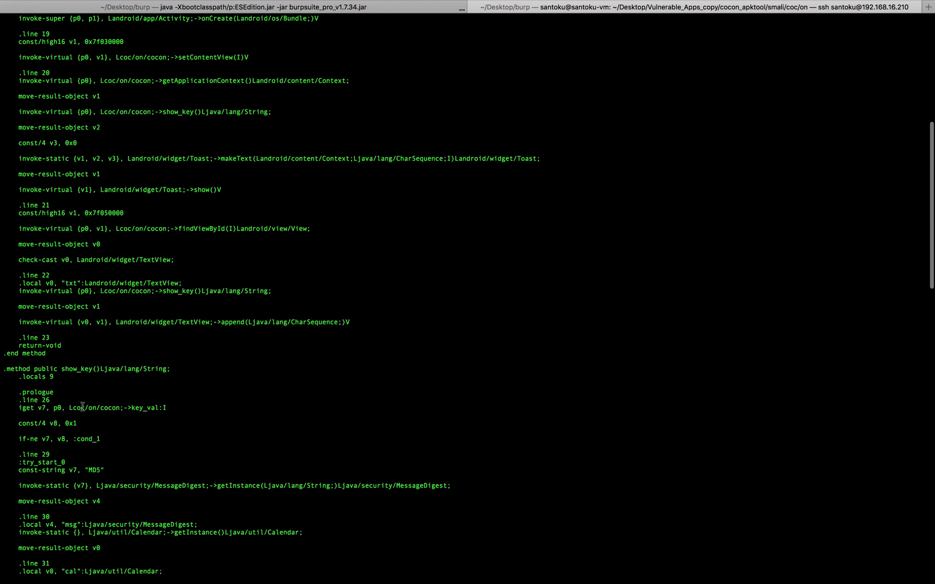
mouse_move(60, 447)
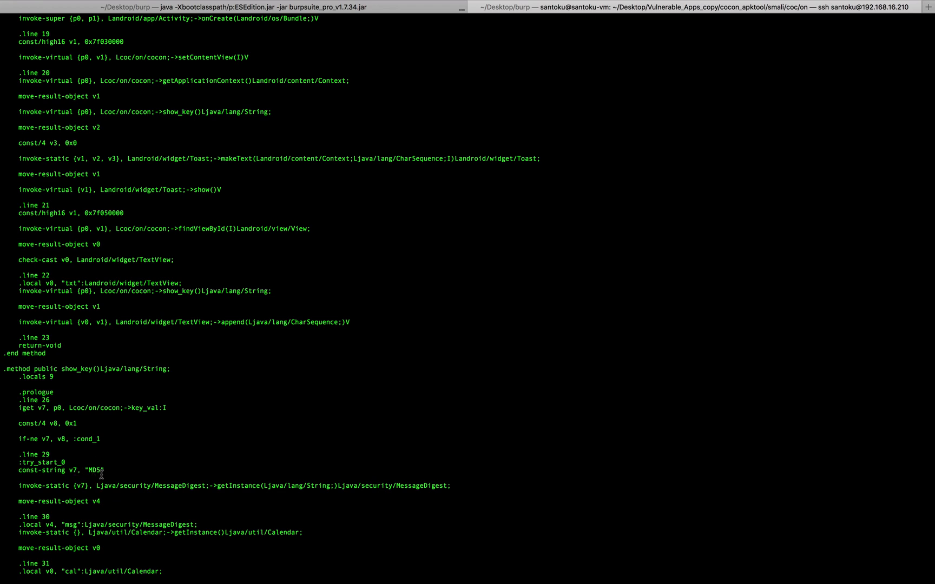
mouse_move(154, 419)
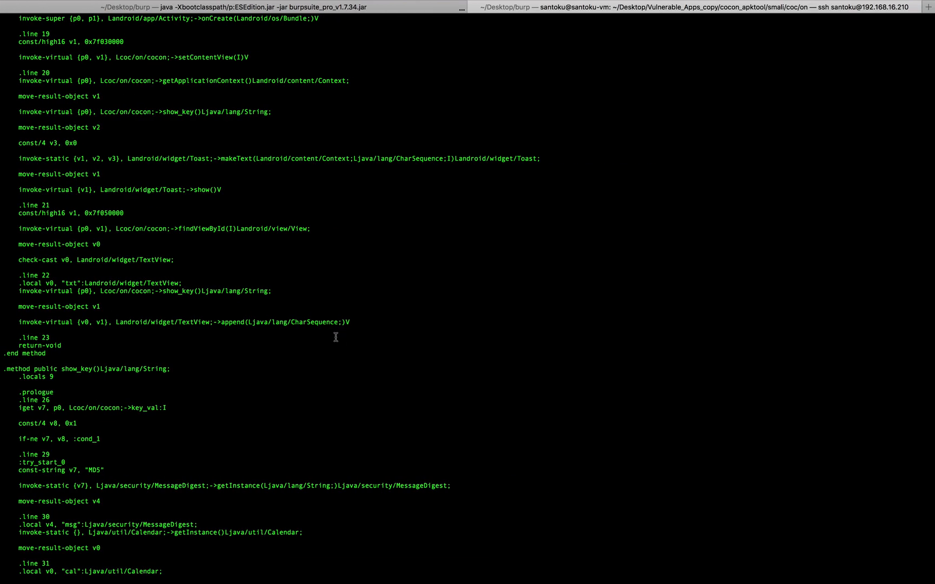
scroll(down, 3)
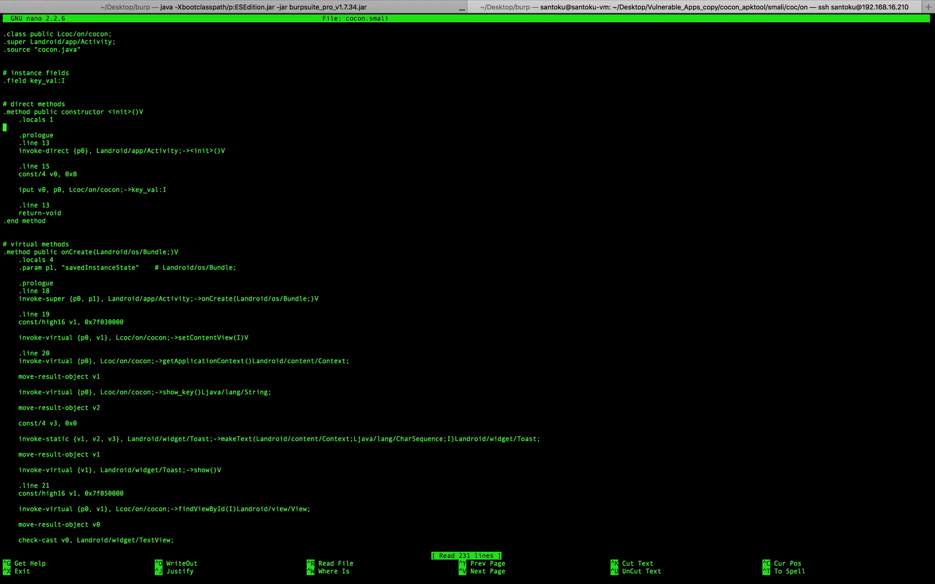
Step: In cocon.smali, change key_val's initial constant from 0x0 to 0x1 and save
key(Down)
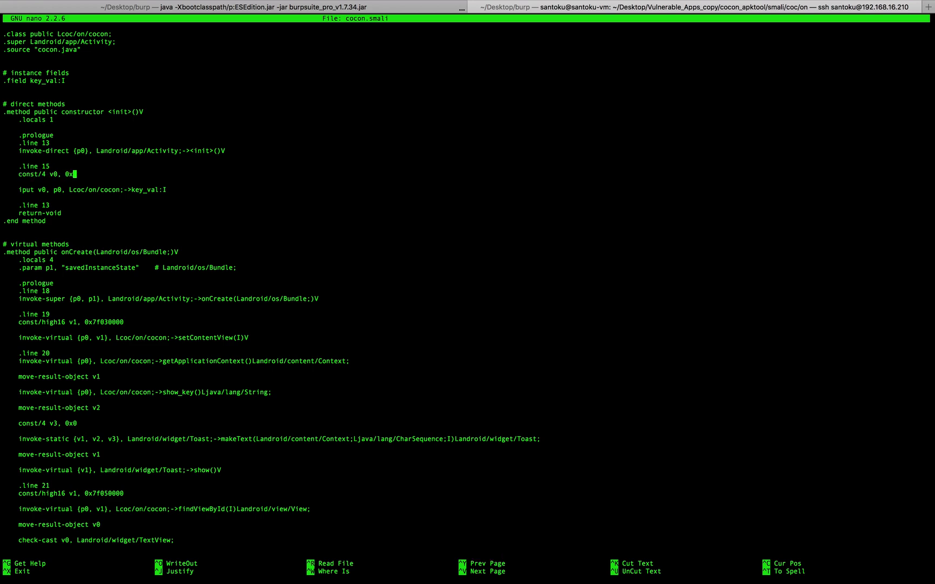
text(1)
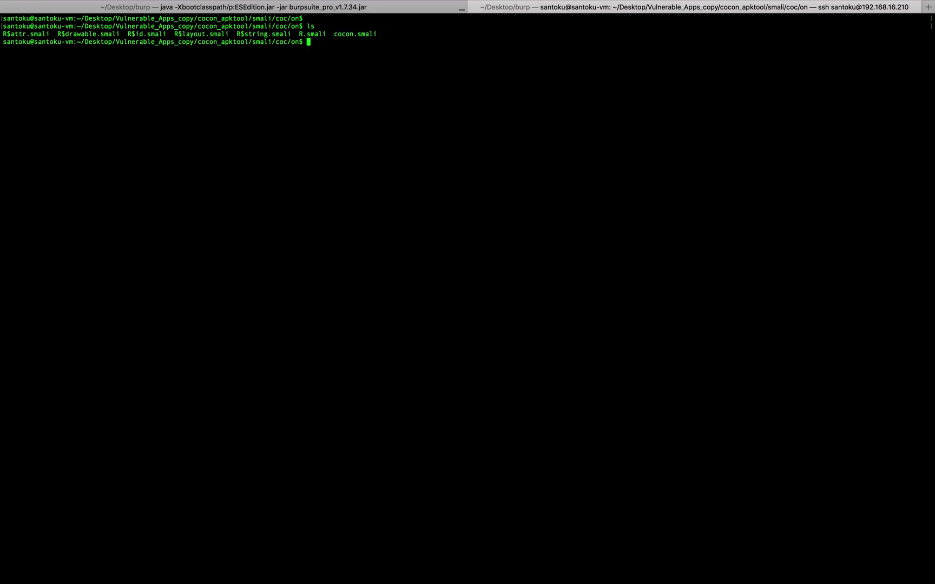
Step: Climb from smali/coc/on up to Vulnerable_Apps_copy with cd .. and list its contents
double_click(354, 34)
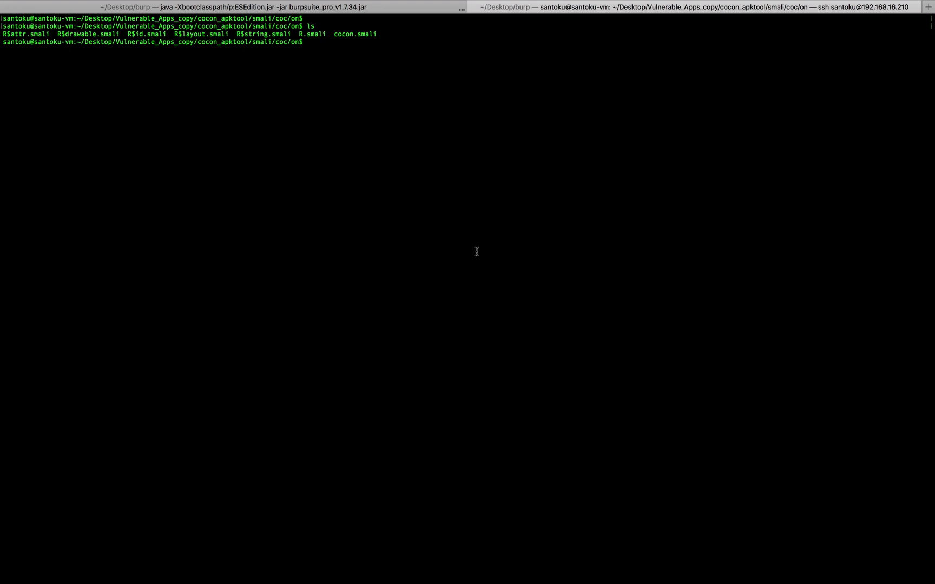
mouse_move(475, 253)
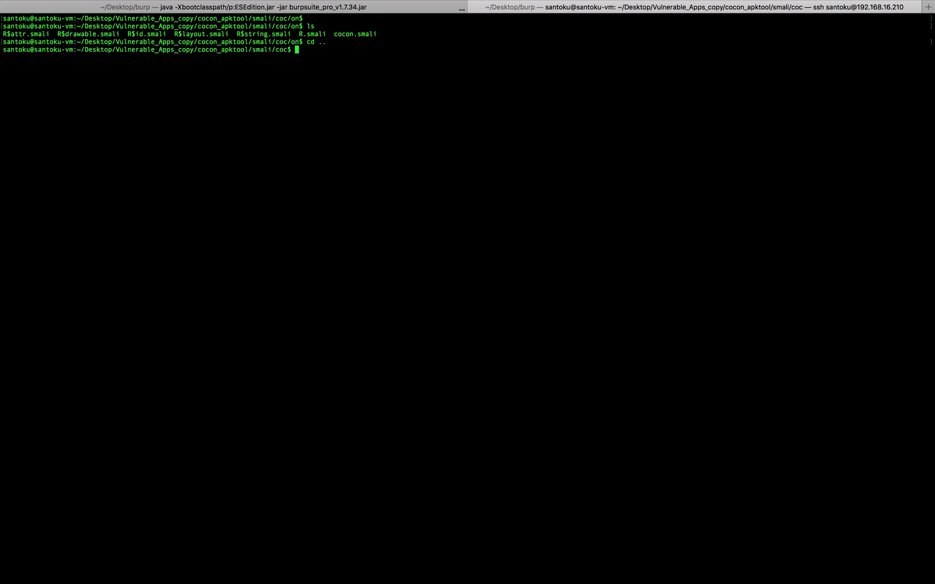
text(cd ...)
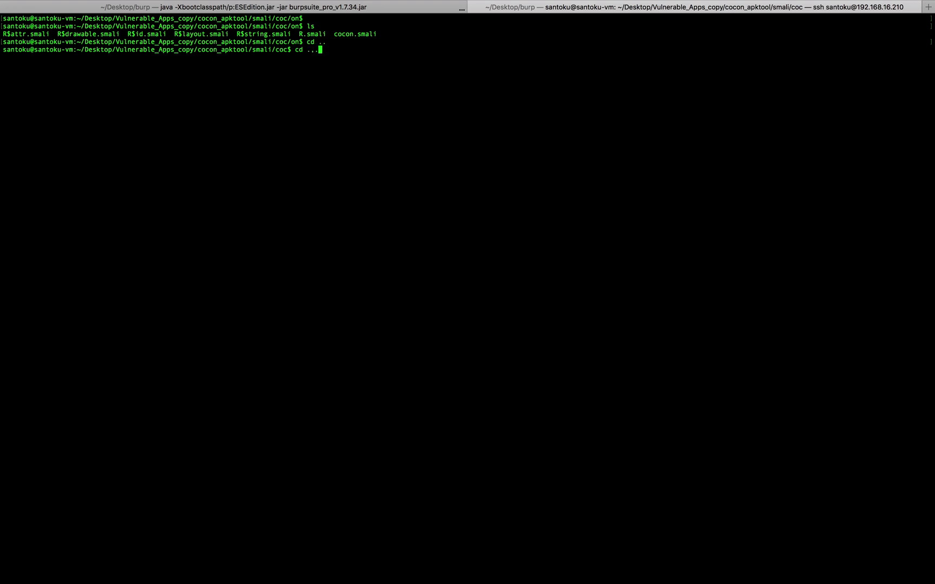
text(\)
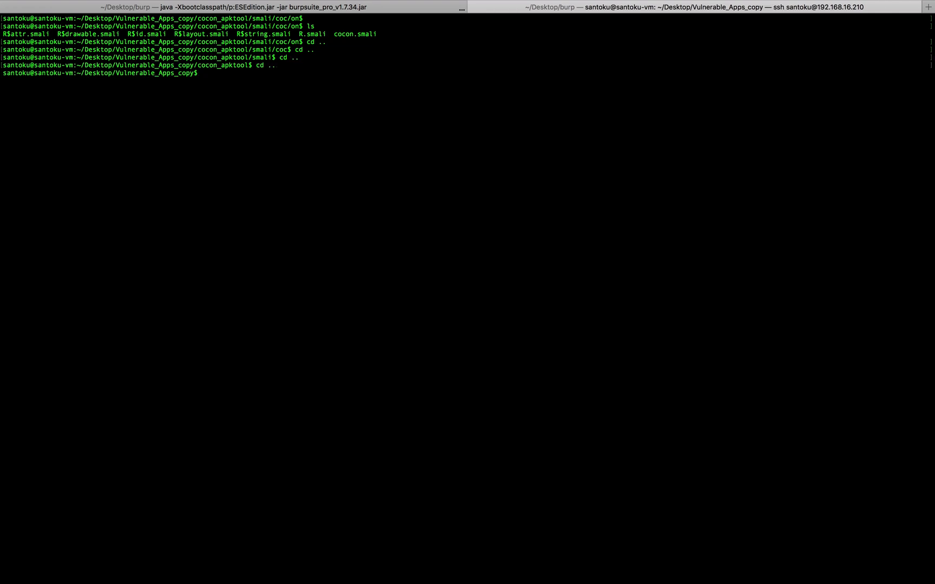
text(ls)
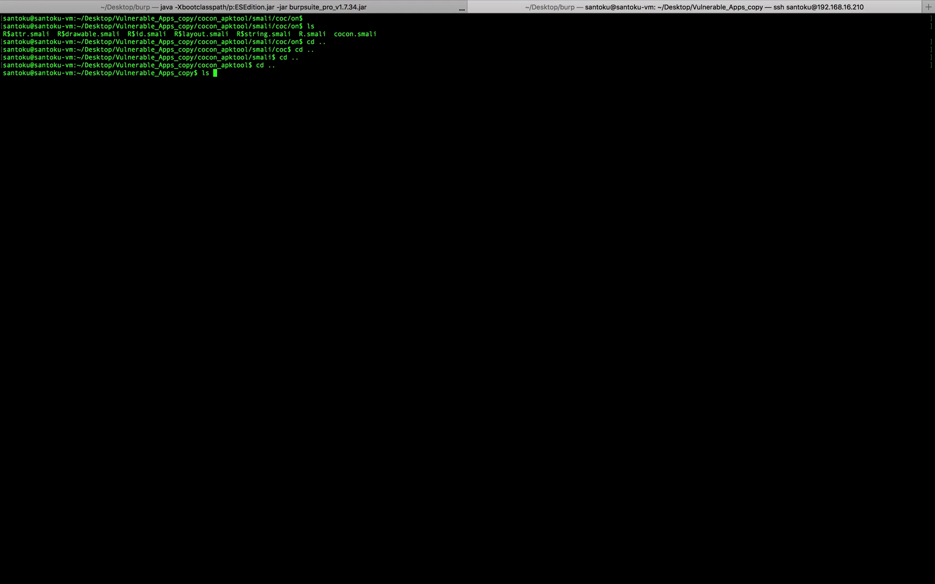
text(ls -al)
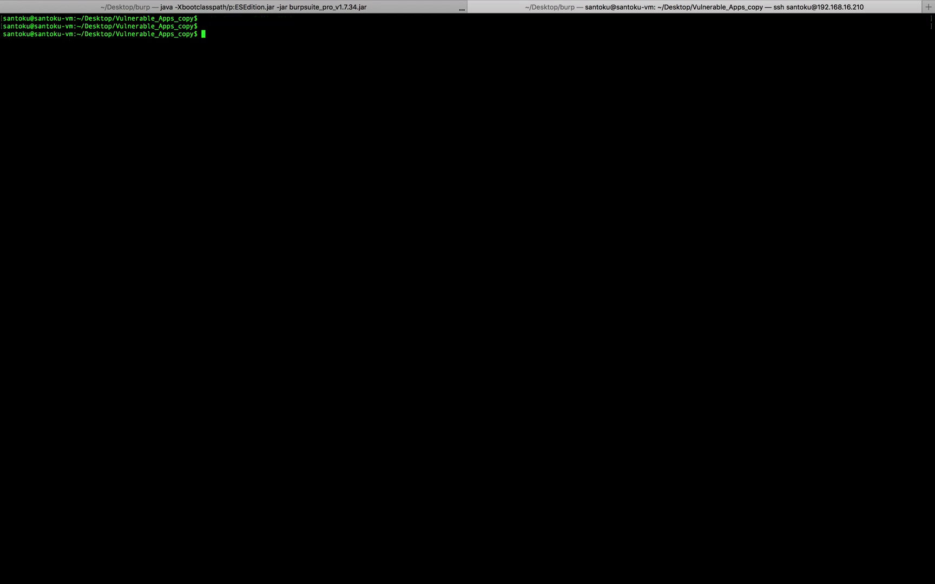
Step: Run apktool b on cocon_apktool with output new_cocon.apk, then list the folder
text(ap)
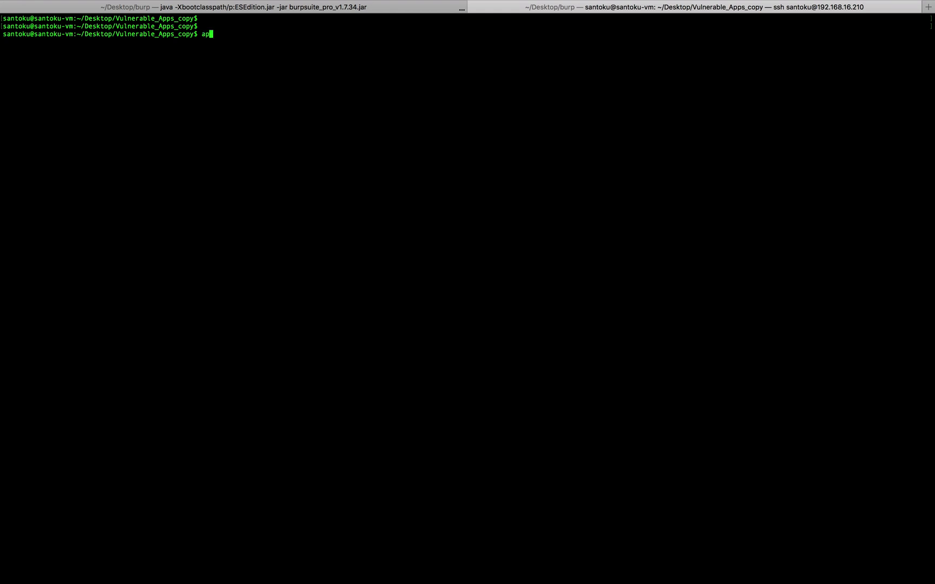
text(ktool b)
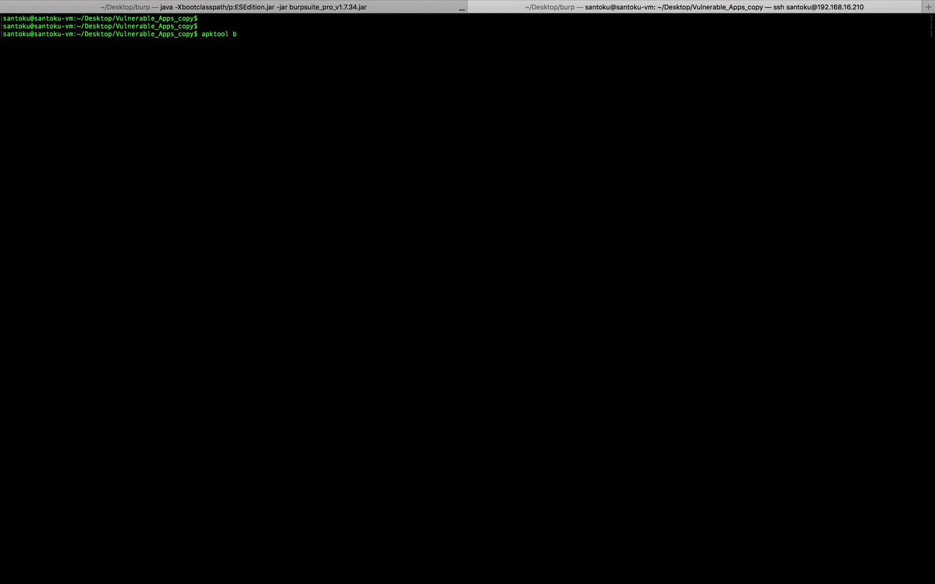
text(co)
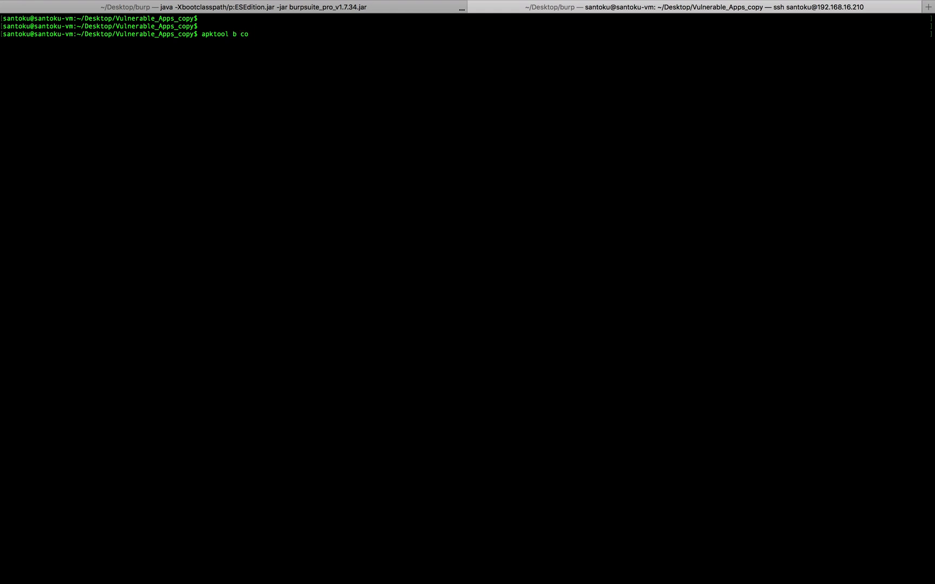
text(con)
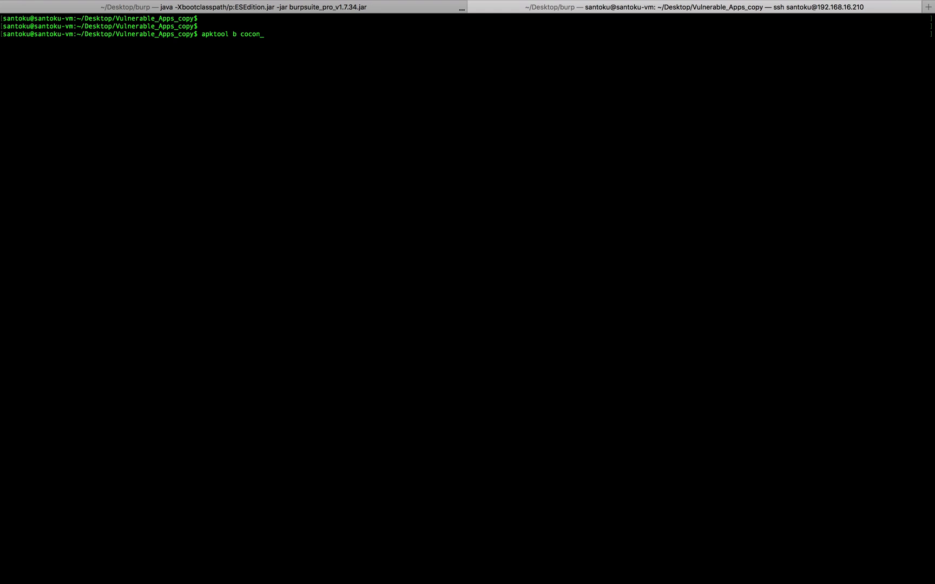
text(_apktool/)
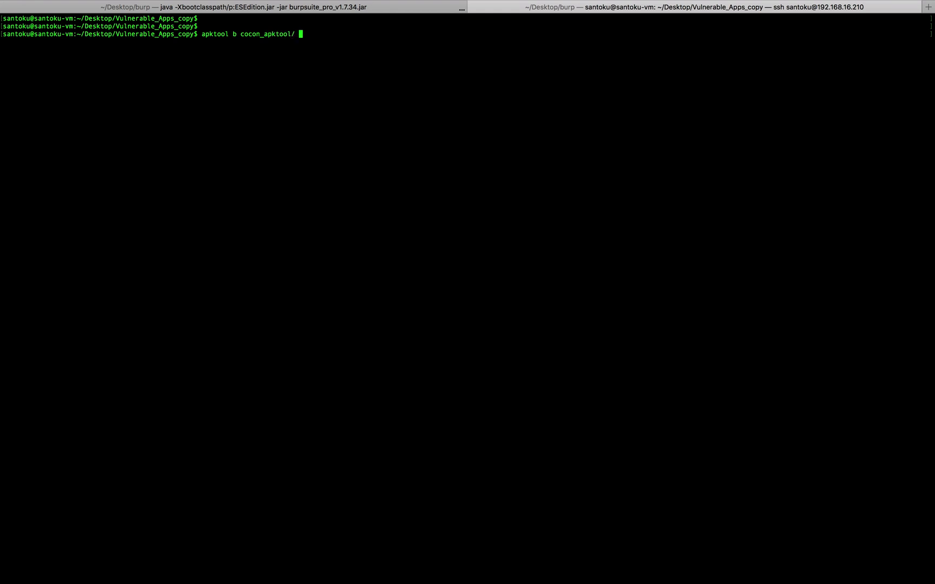
text(-o)
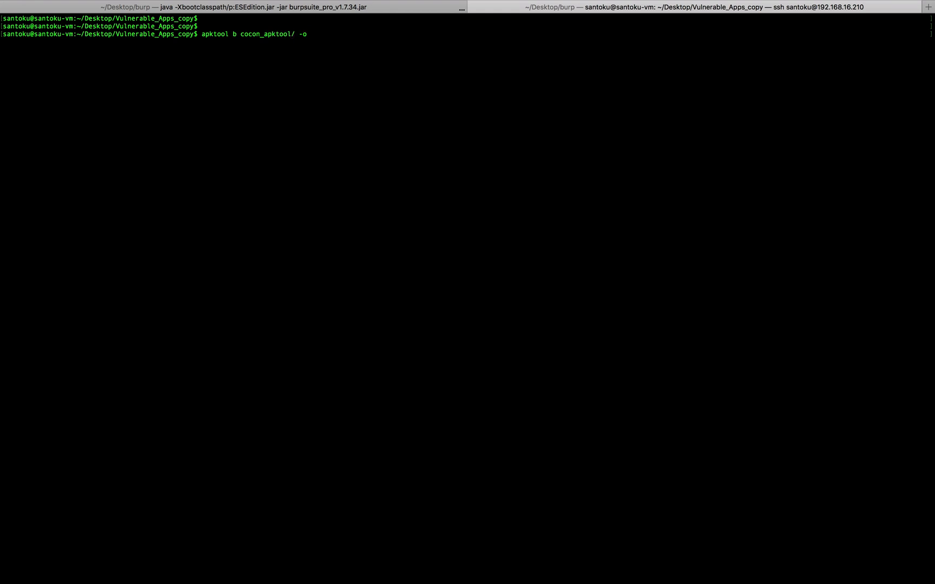
text(new)
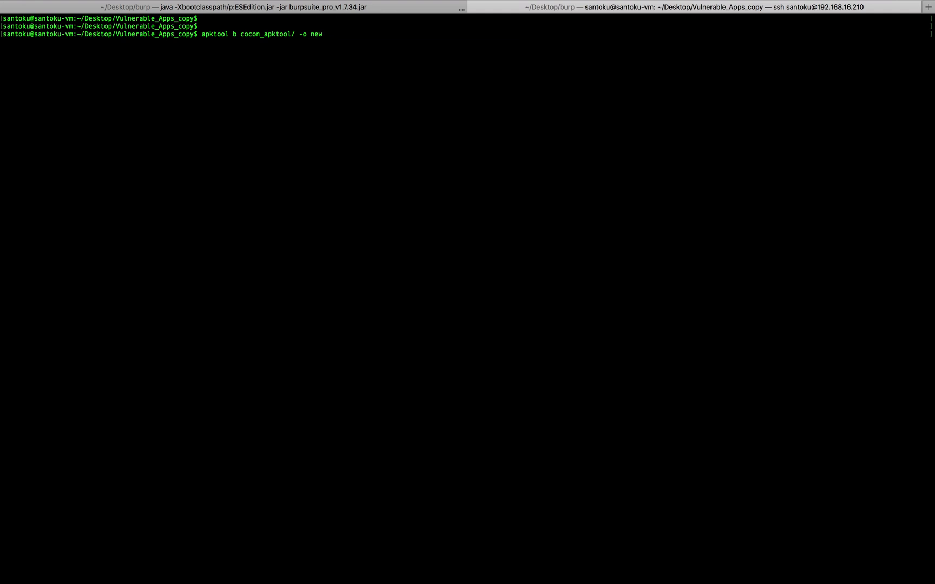
text(_c)
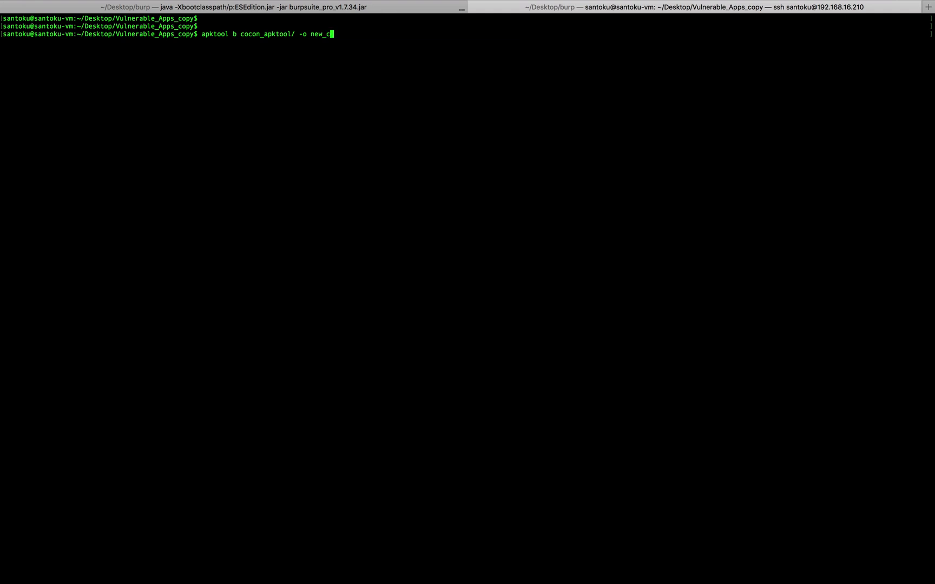
text(ocon)
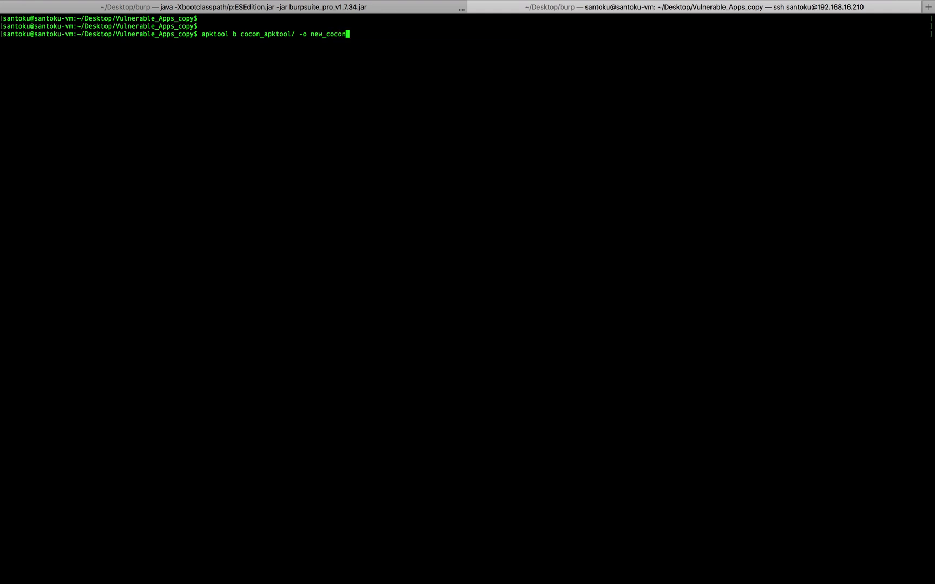
text(.apk)
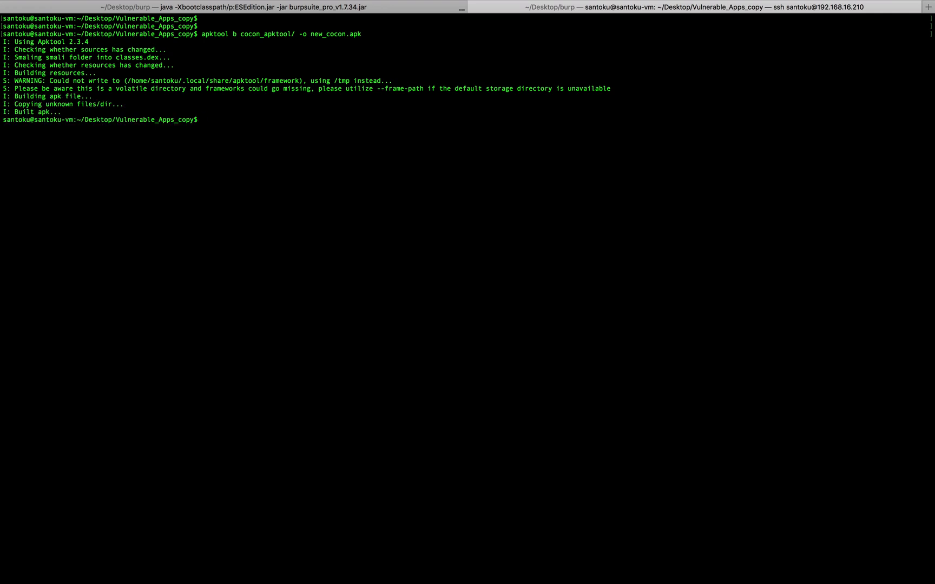
text(l)
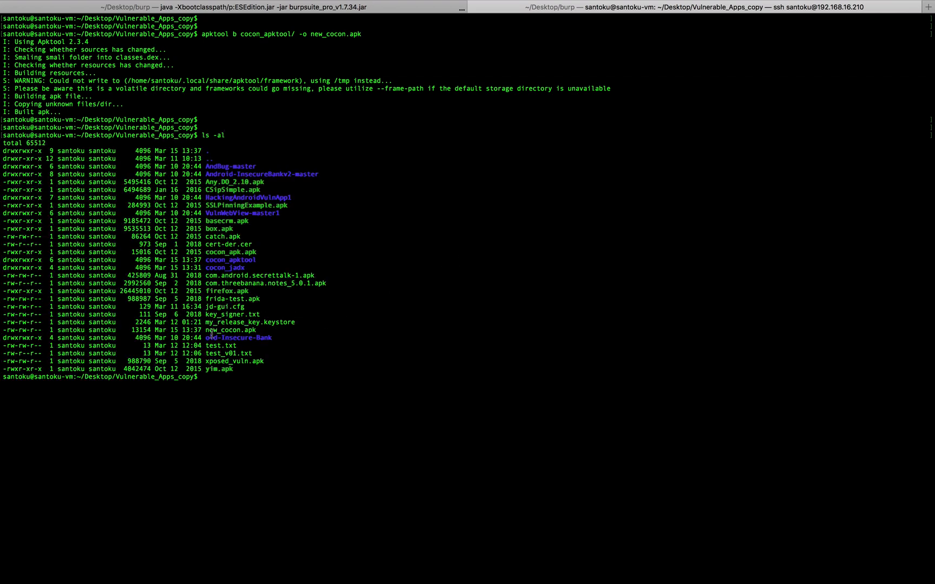
Step: Confirm new_cocon.apk is listed, then clear the terminal
double_click(230, 330)
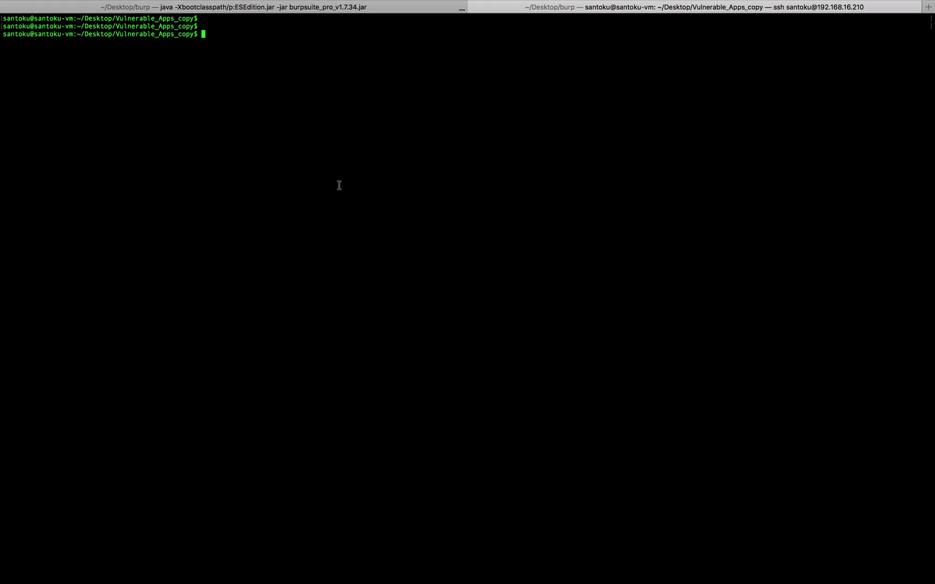
Step: Sign new_cocon.apk with jarsigner (MD5withRSA, SHA1, my_release_key.keystore), then list files
text(jarsigner -verbose -sigalg MD5withRSA -digestalg SHA1 -keystore my_release_key.keystore new_cocon.apk alias_name)
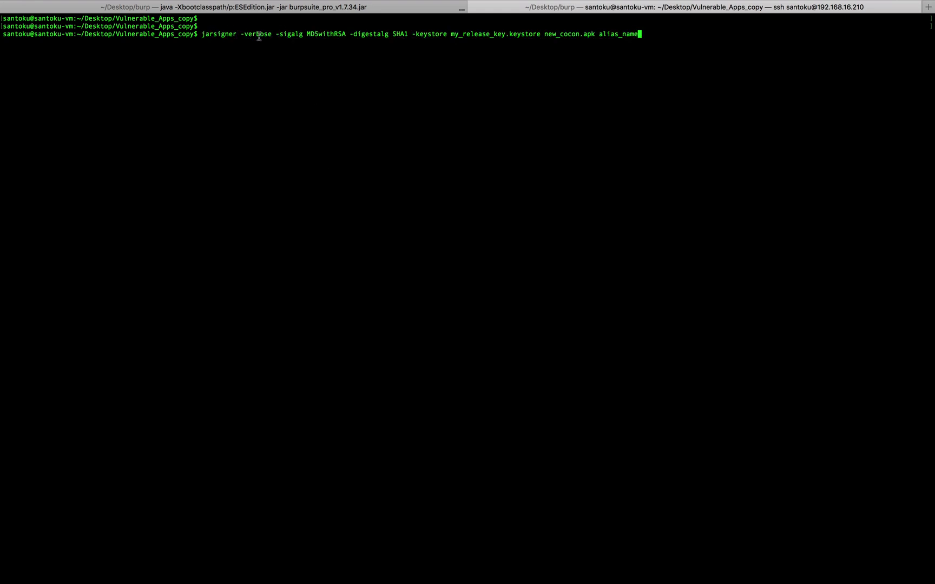
mouse_move(298, 49)
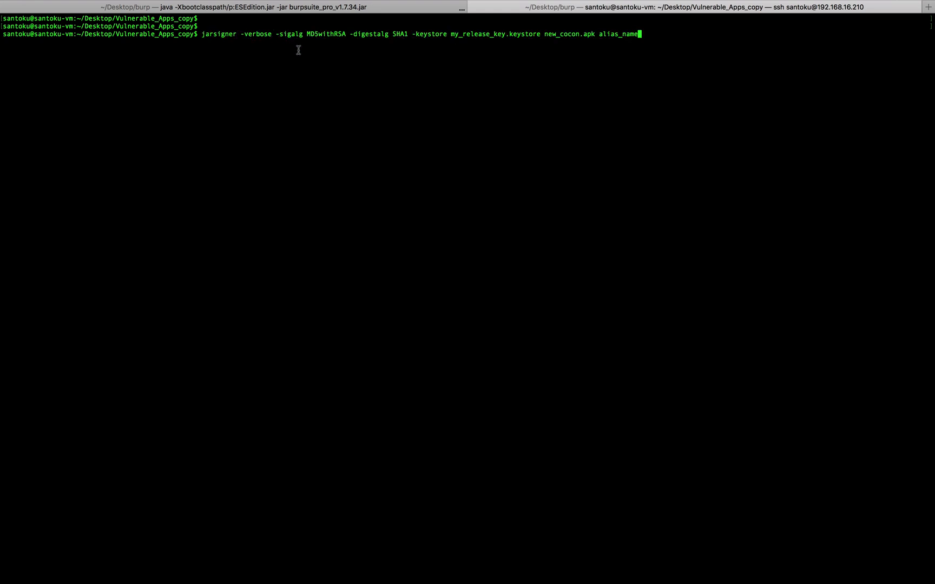
double_click(321, 34)
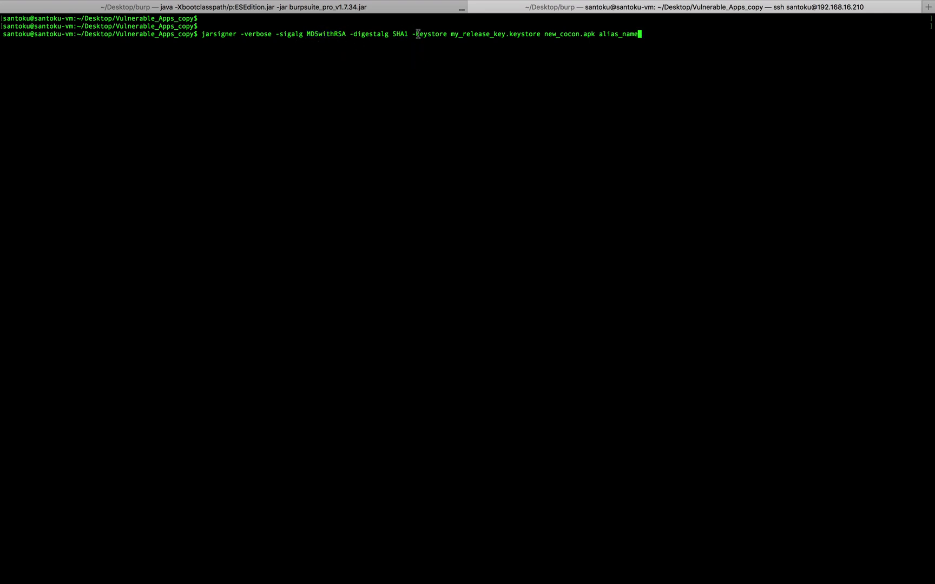
double_click(431, 34)
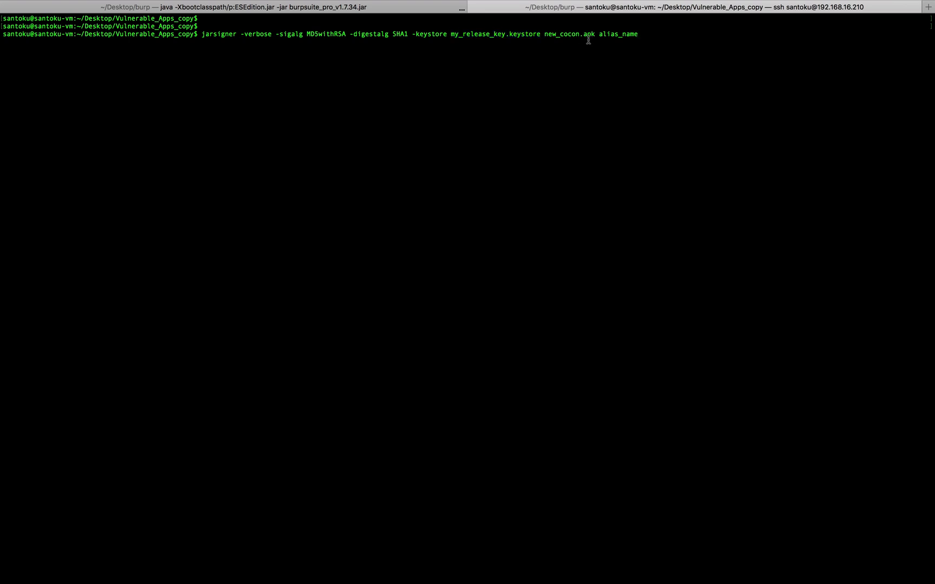
double_click(567, 33)
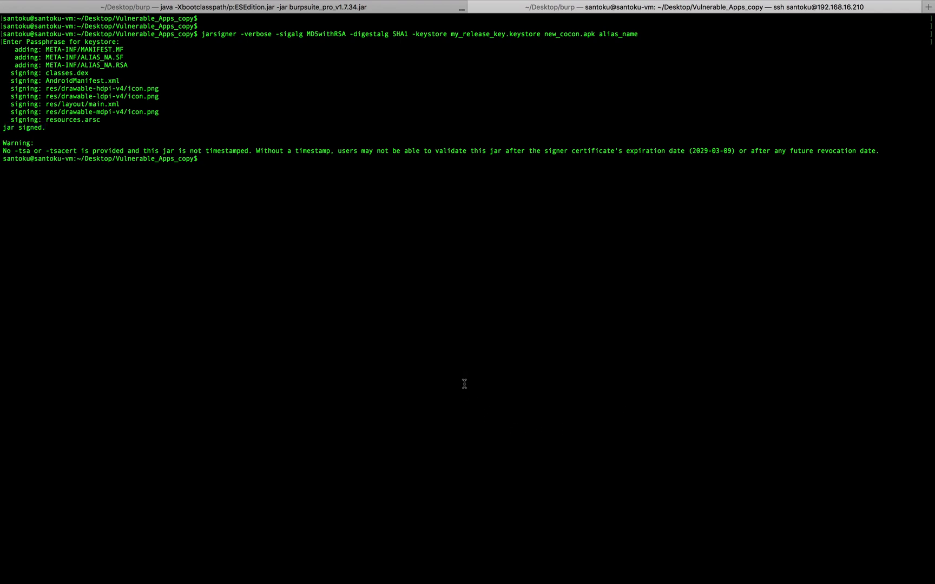
text(ls)
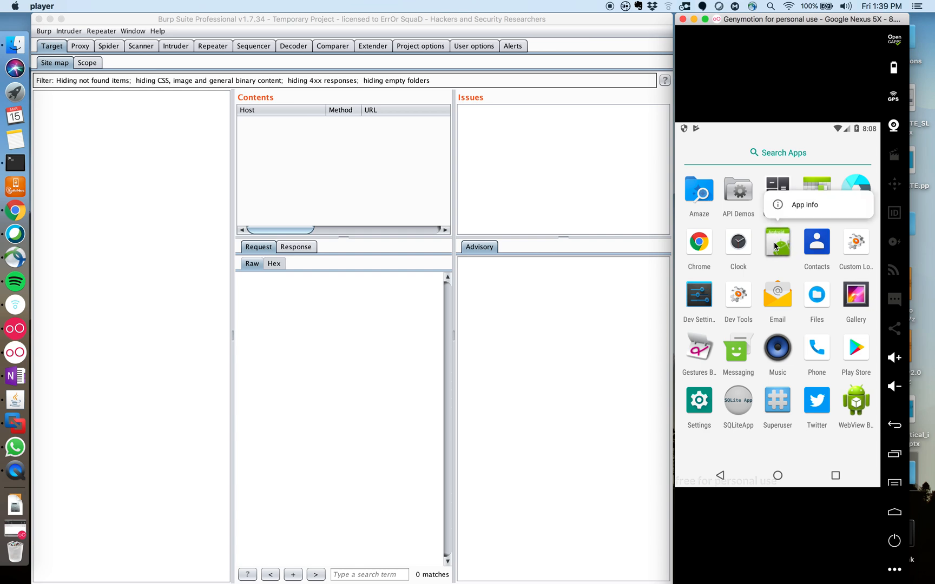
Step: Open the App info page for com.co.con from its launcher icon
click(805, 205)
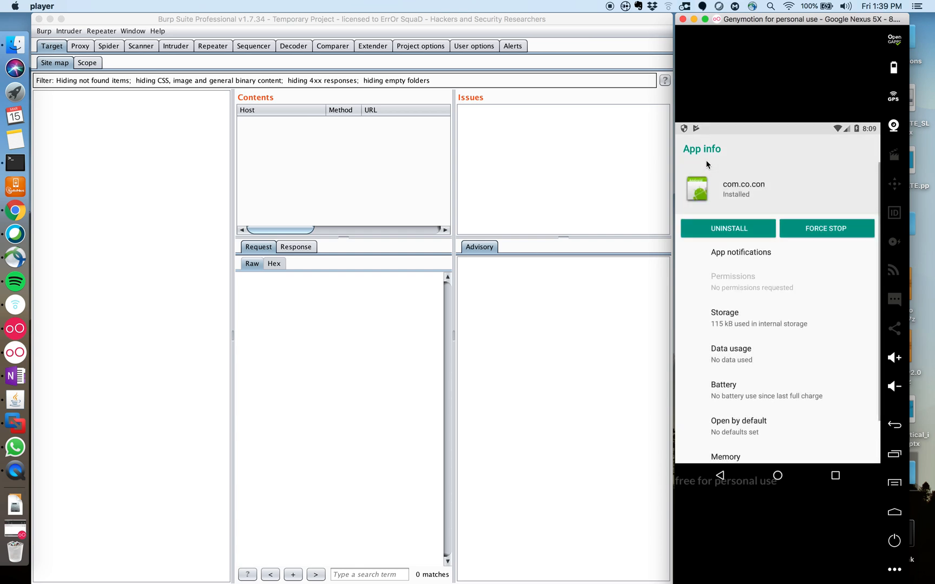
click(728, 228)
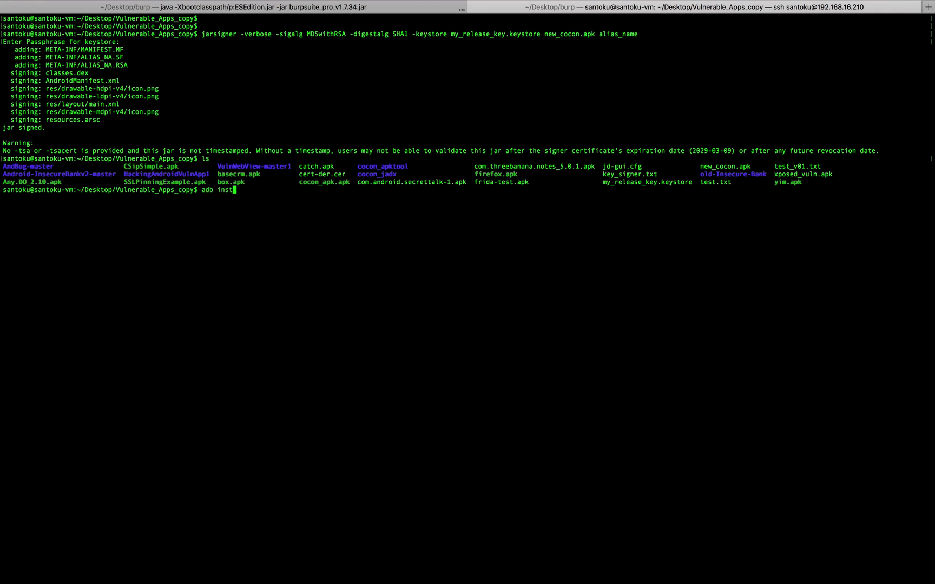
Step: Install new_cocon.apk onto the emulator with adb install
text(all)
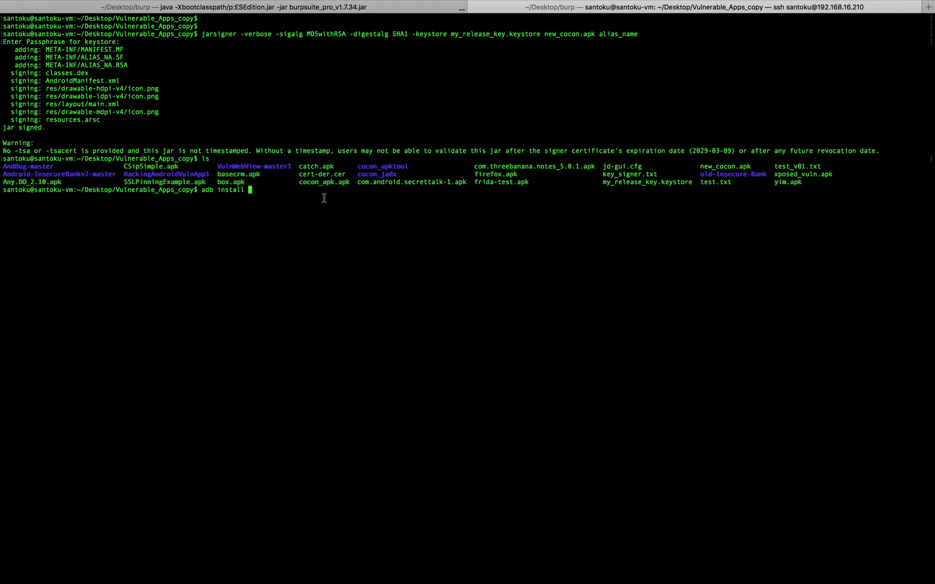
text(new_cocon.apk)
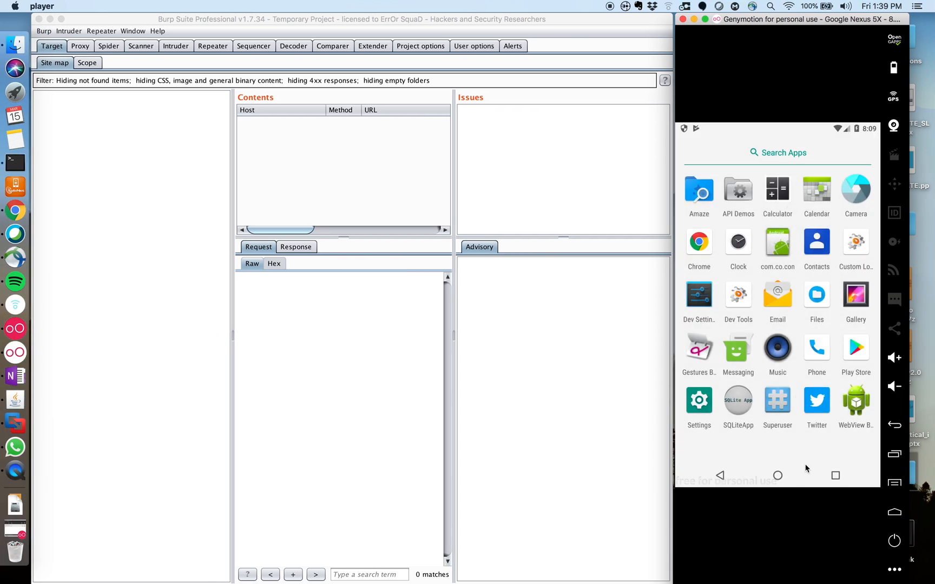
Step: Launch com.co.con from the app drawer and read its KEY hash
click(777, 241)
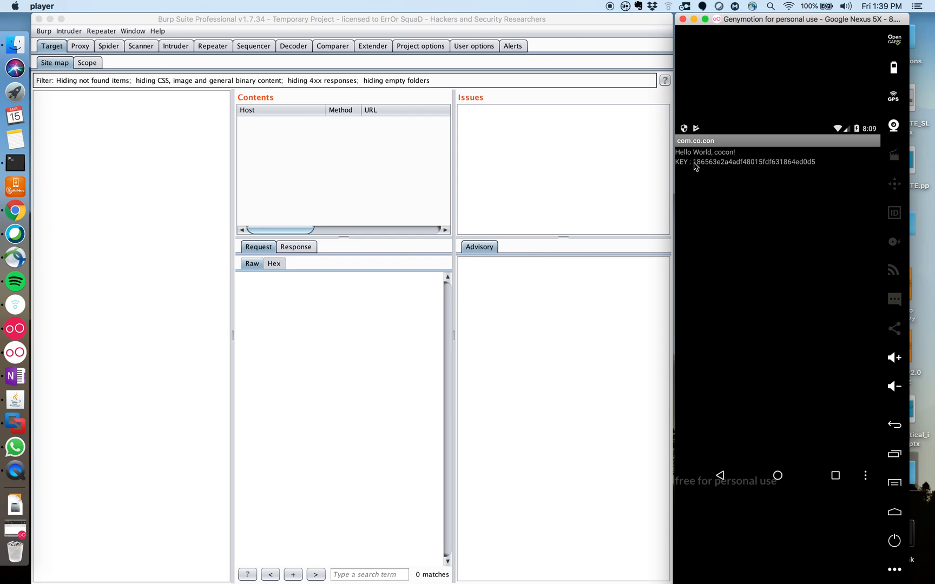
mouse_move(696, 168)
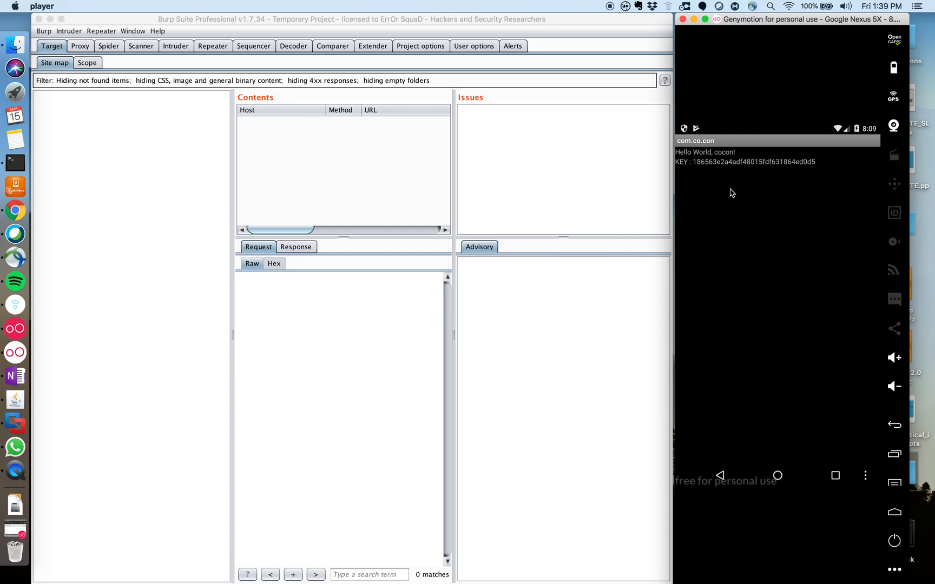
mouse_move(736, 202)
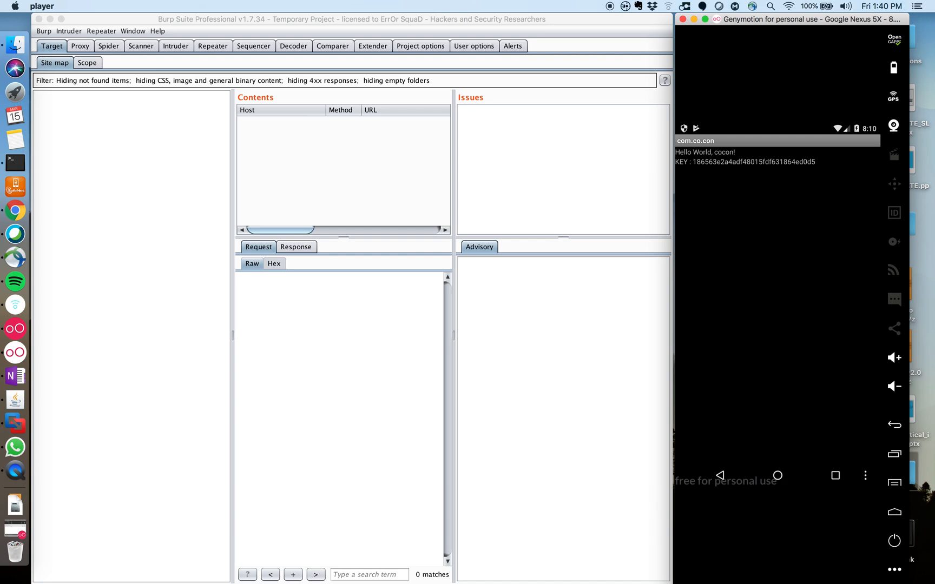
mouse_move(793, 355)
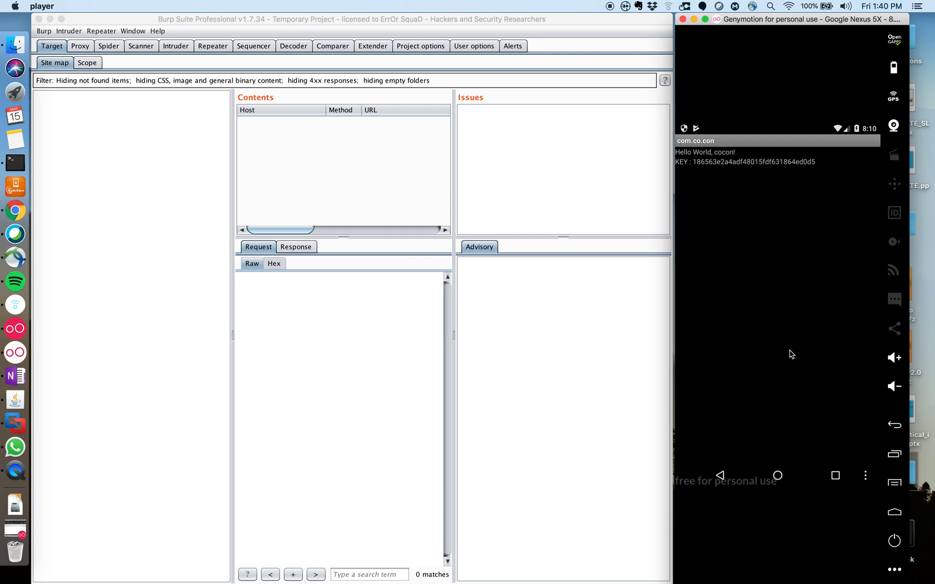